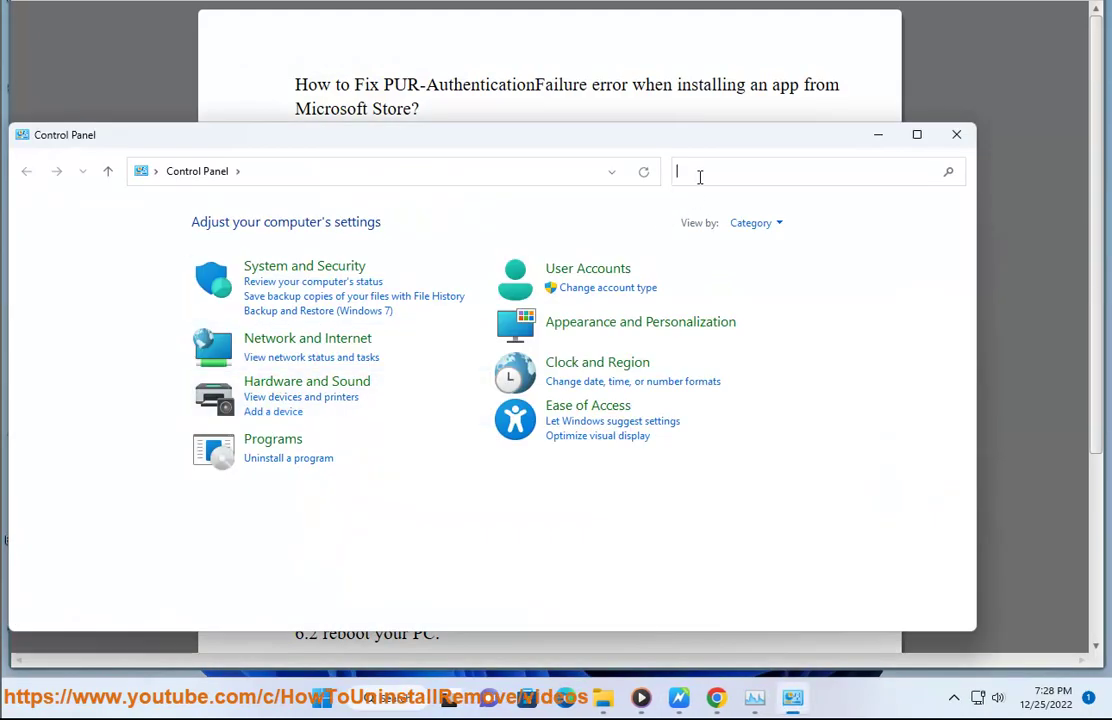
# From Control Panel's full troubleshooter list, launch the Windows Store Apps troubleshooter
pyautogui.write('TR')
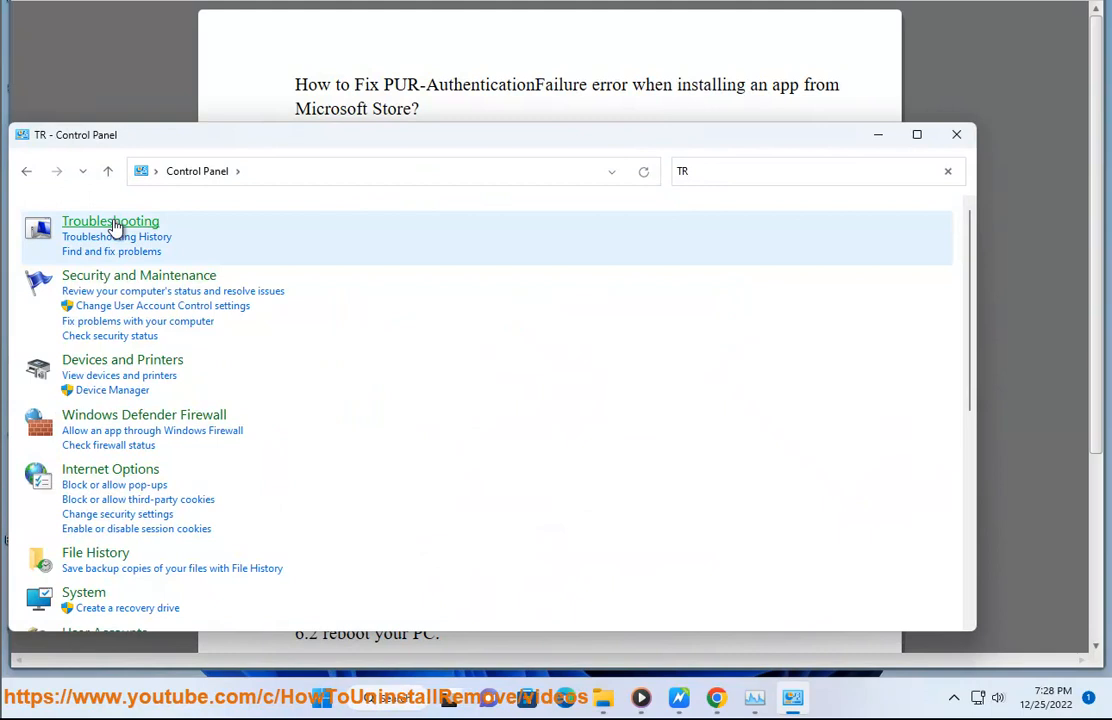
pyautogui.click(110, 220)
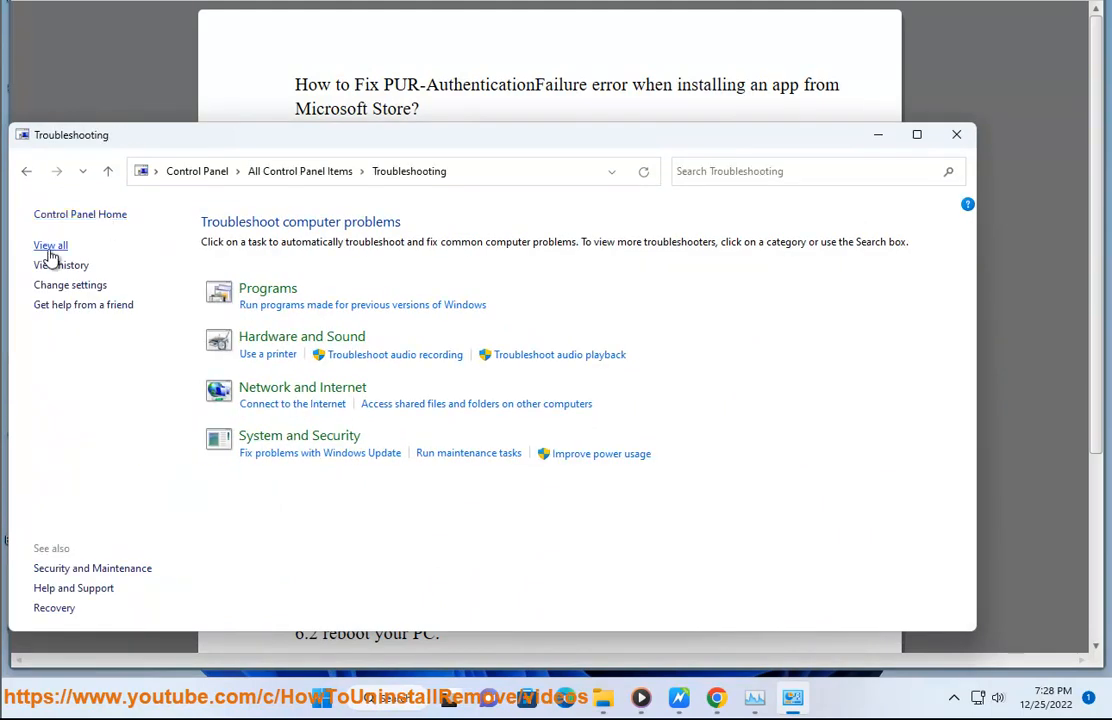
pyautogui.click(50, 244)
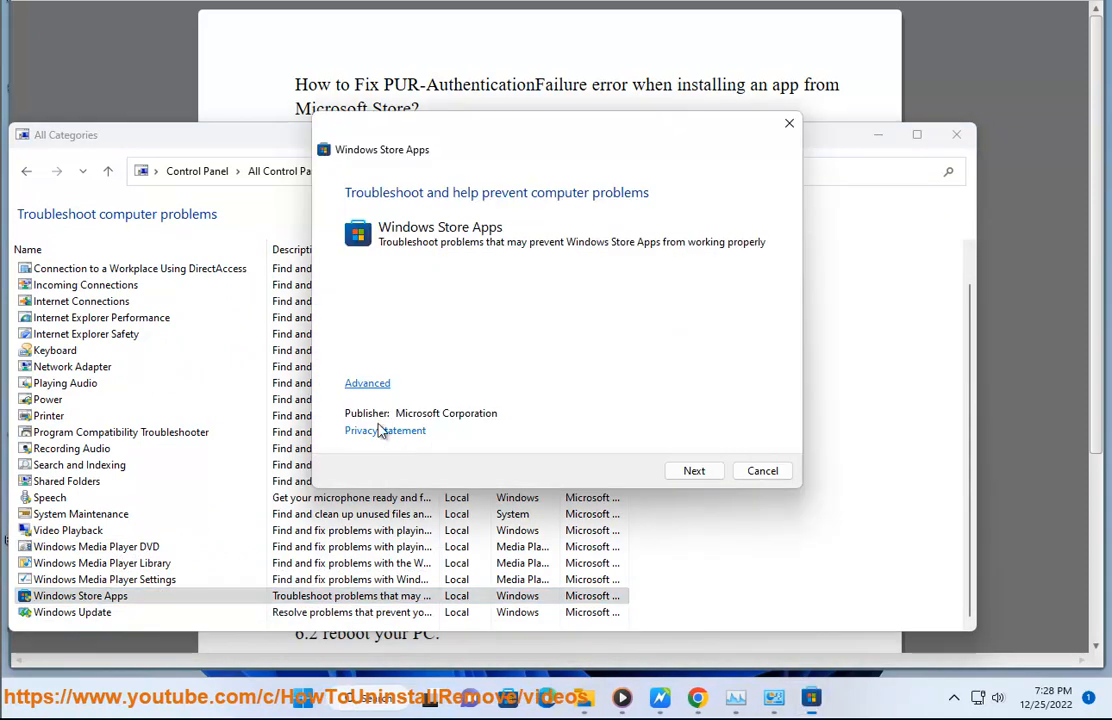
pyautogui.click(694, 470)
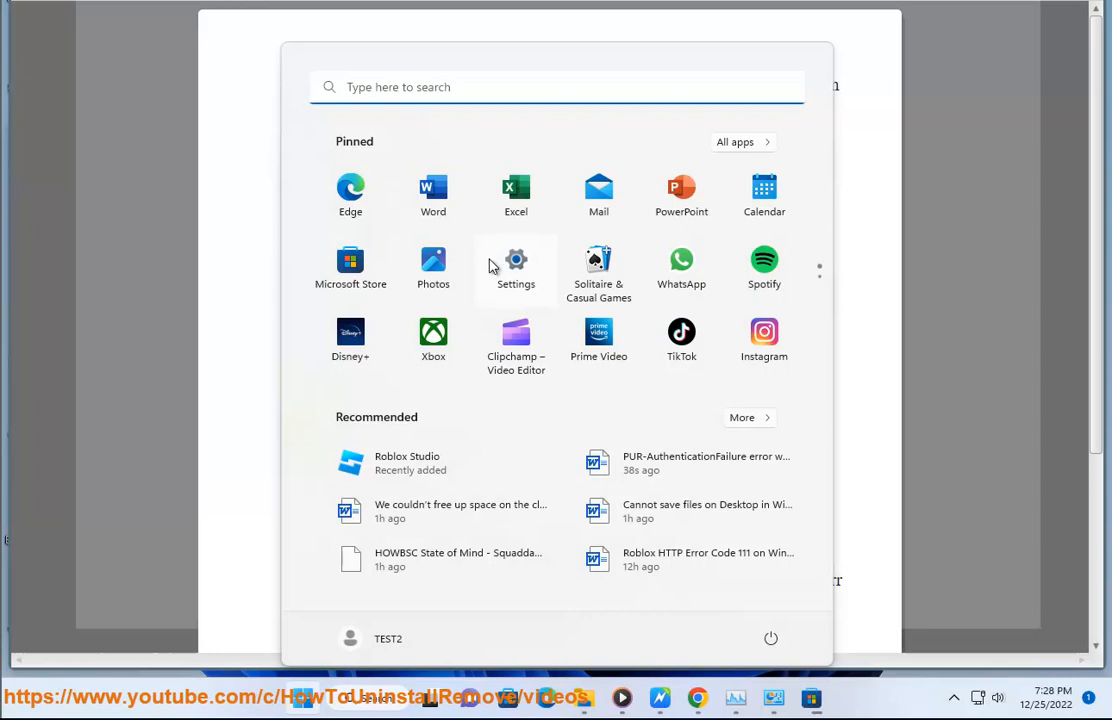
# Check Language & region under Time & language shows United States, and dismiss the troubleshooter sign-in prompt
pyautogui.click(516, 260)
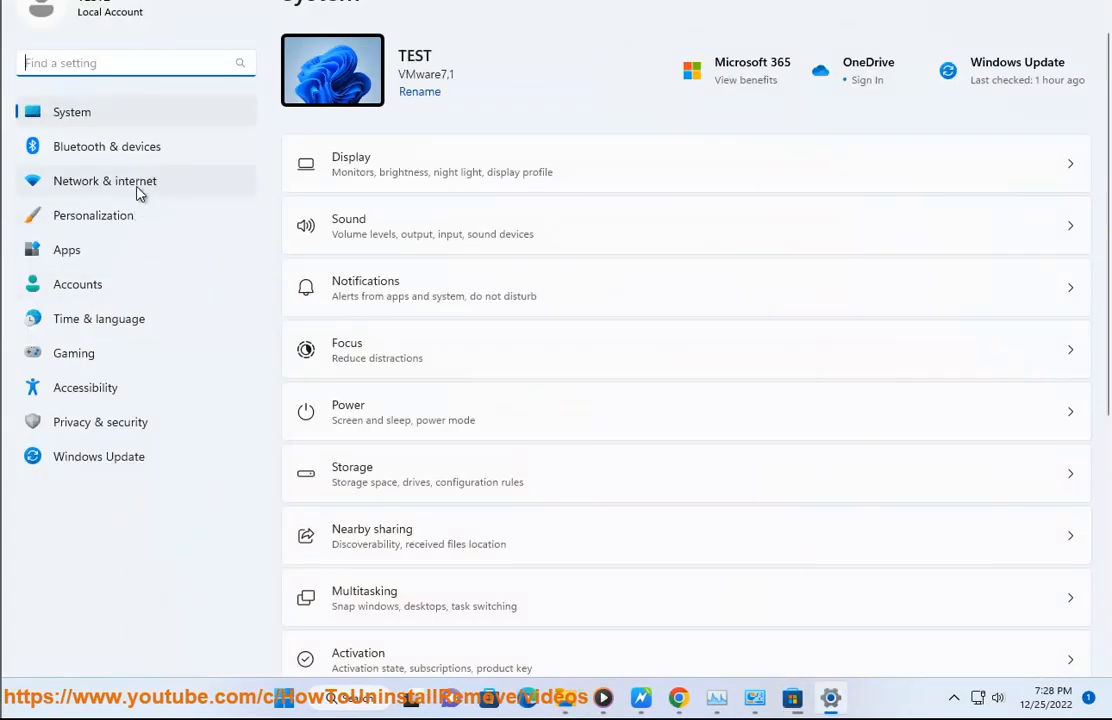
pyautogui.click(98, 318)
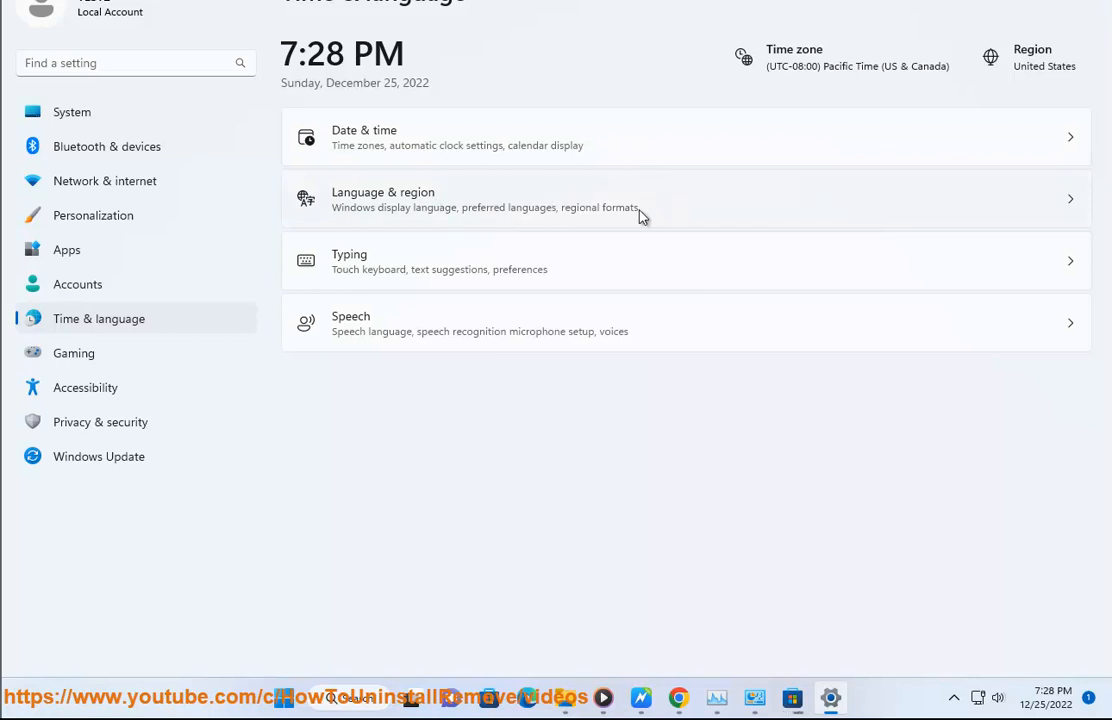
pyautogui.click(640, 198)
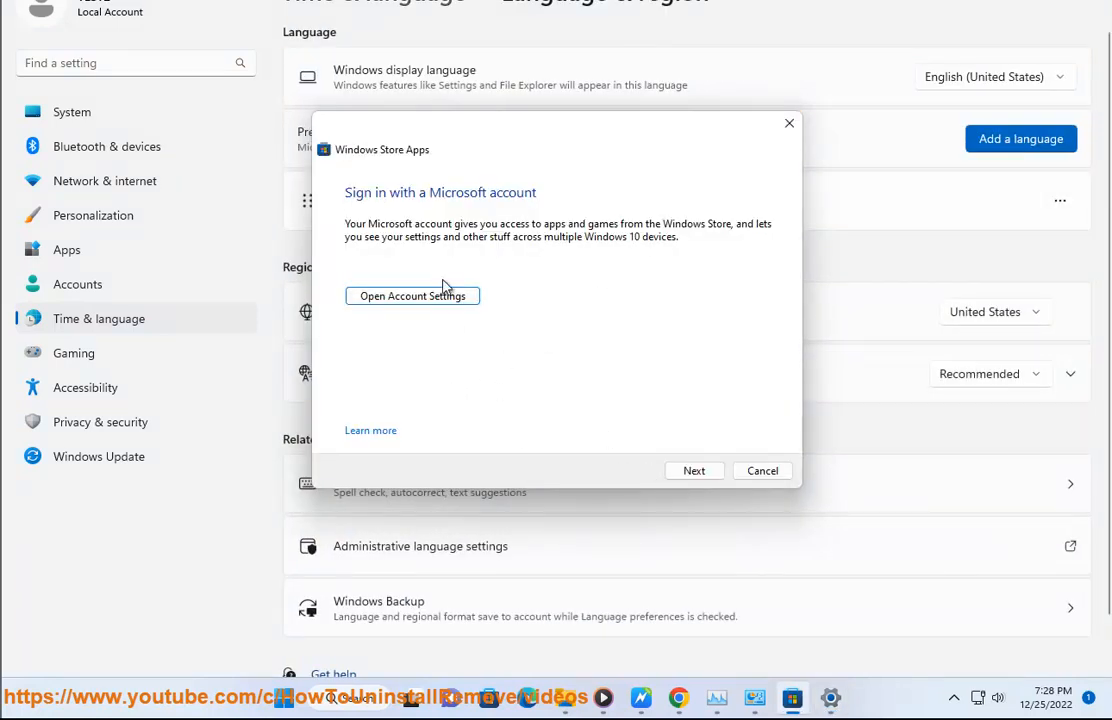
pyautogui.click(762, 470)
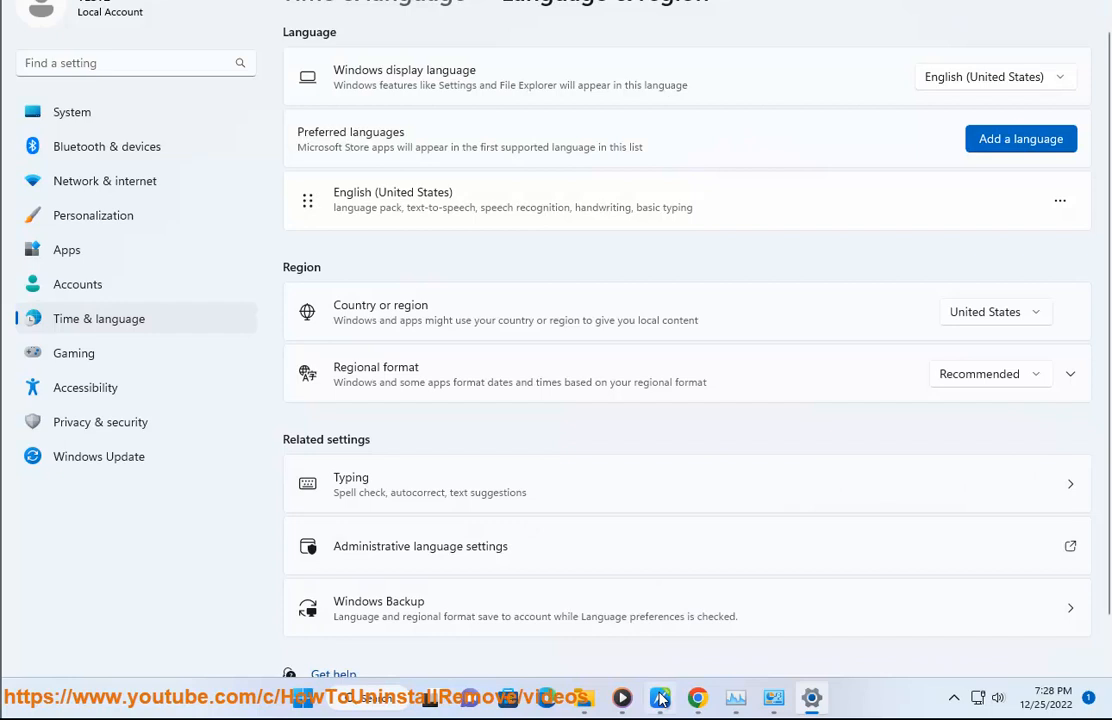
pyautogui.click(660, 696)
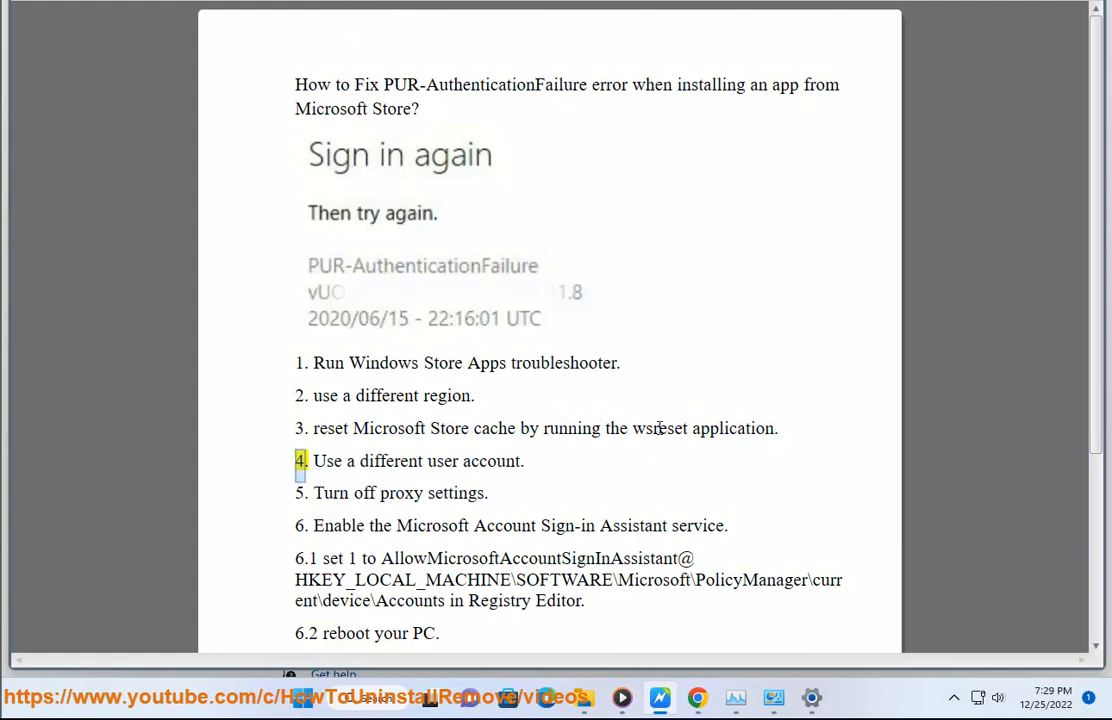
# Search Windows for wsreset, the Microsoft Store cache reset command
pyautogui.click(370, 696)
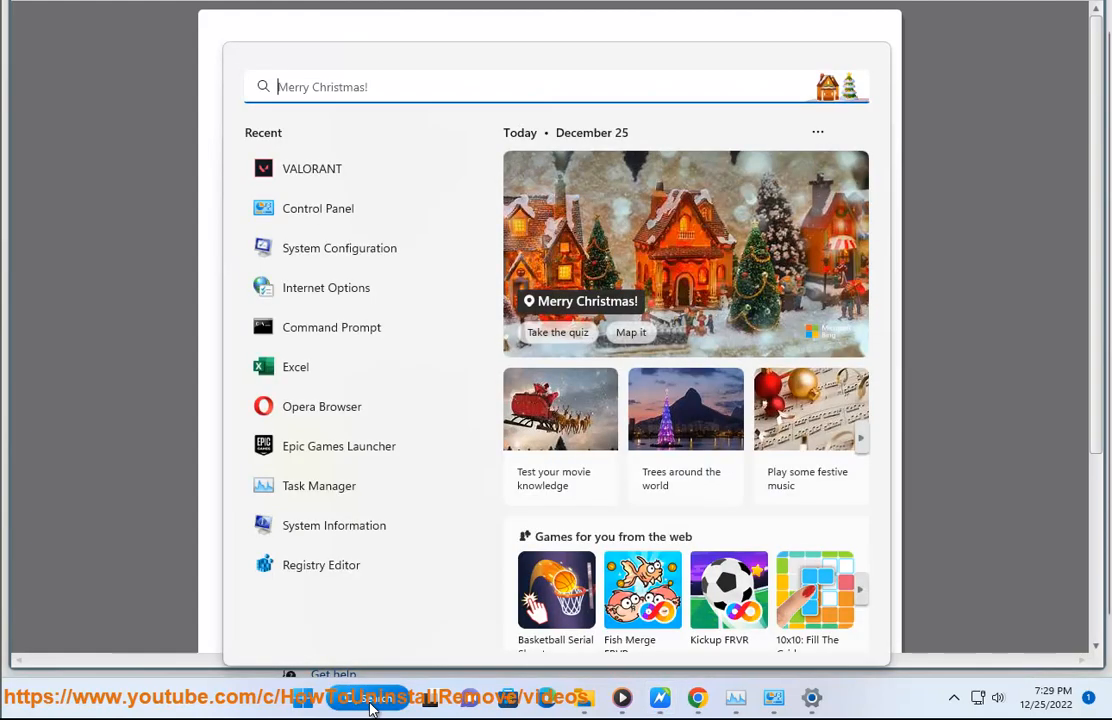
pyautogui.write('wsreset')
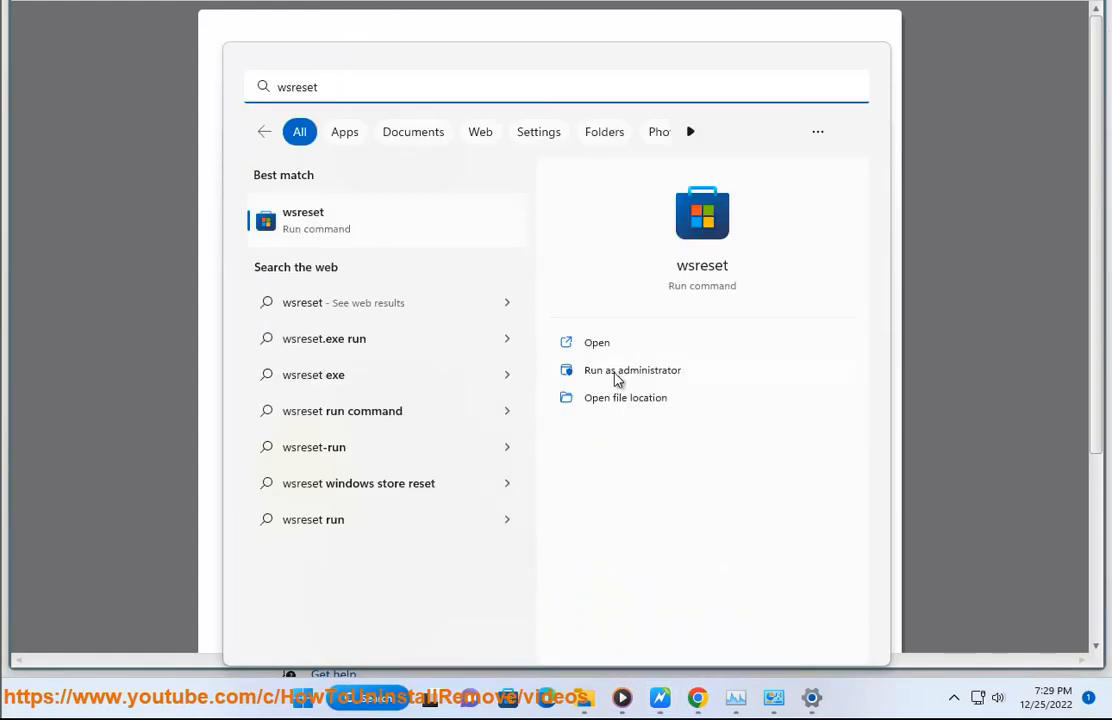
pyautogui.moveTo(976, 326)
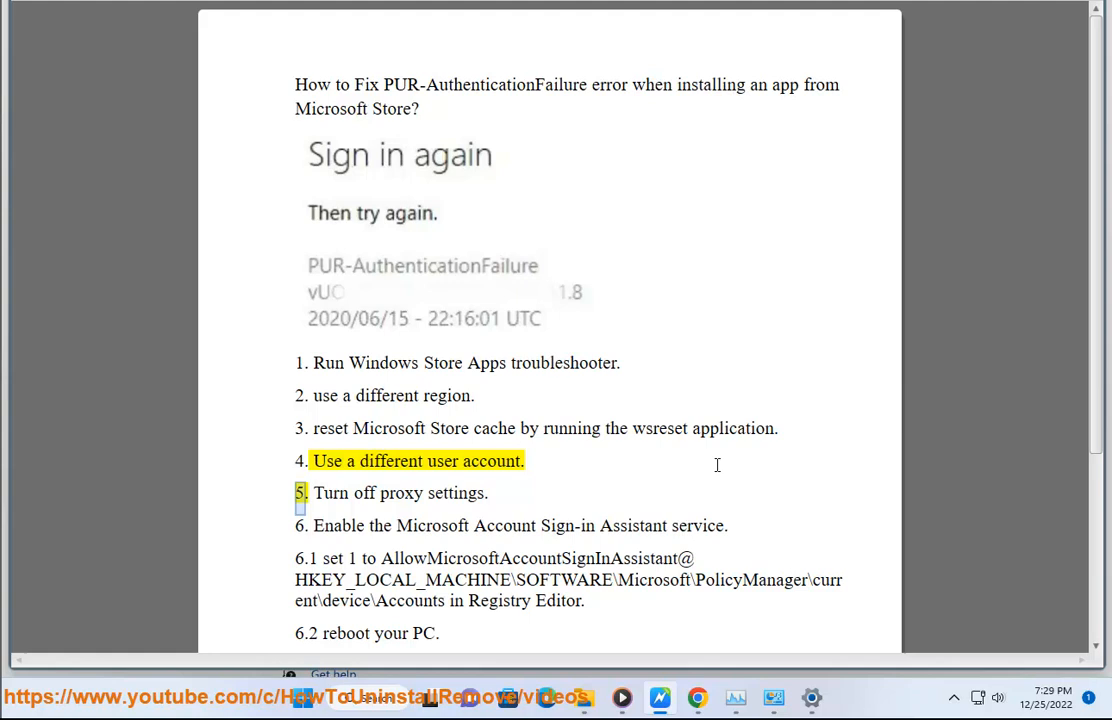
# Go to the Other users page under Accounts in Settings
pyautogui.click(812, 696)
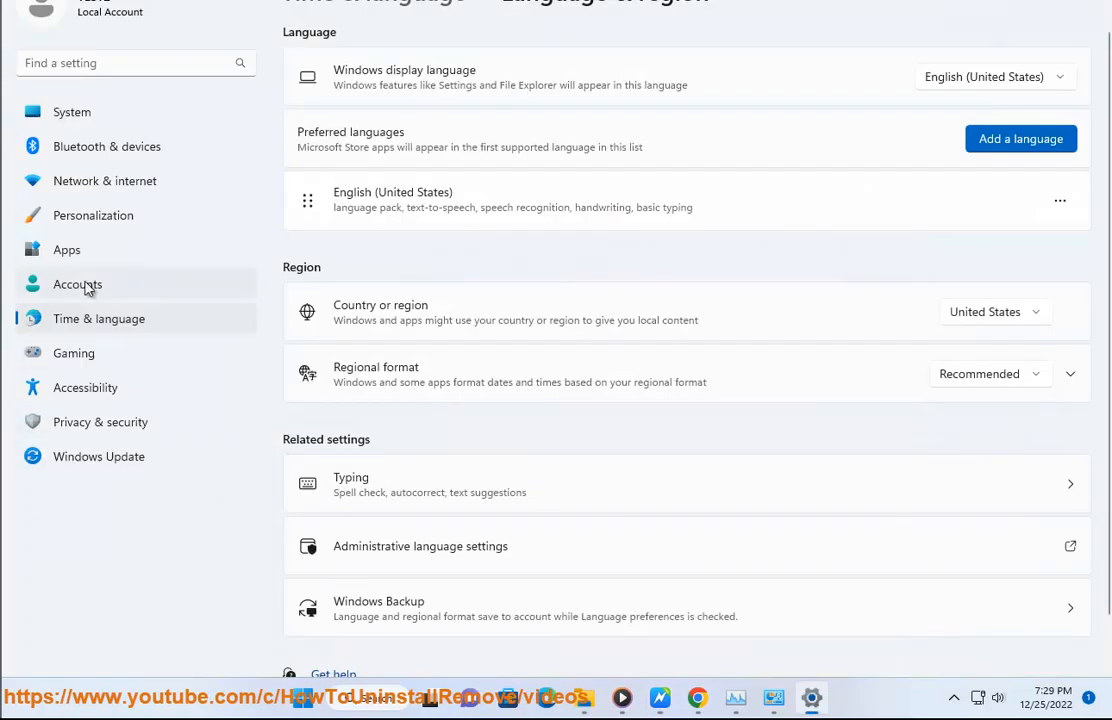
pyautogui.click(76, 284)
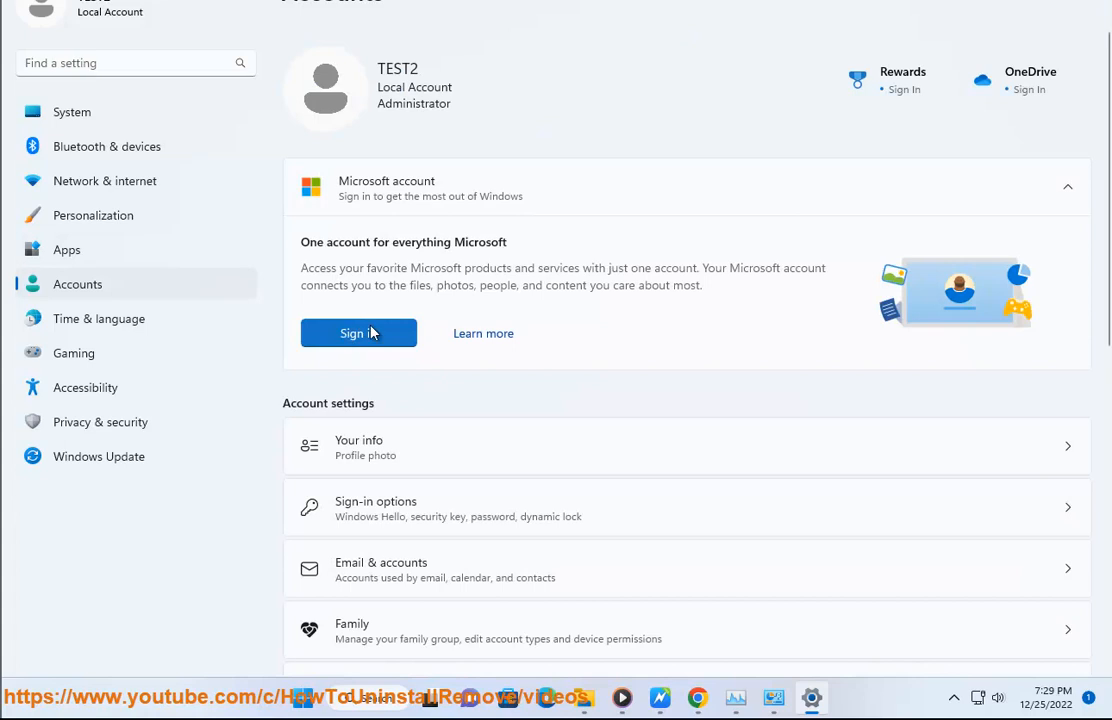
pyautogui.scroll(-3)
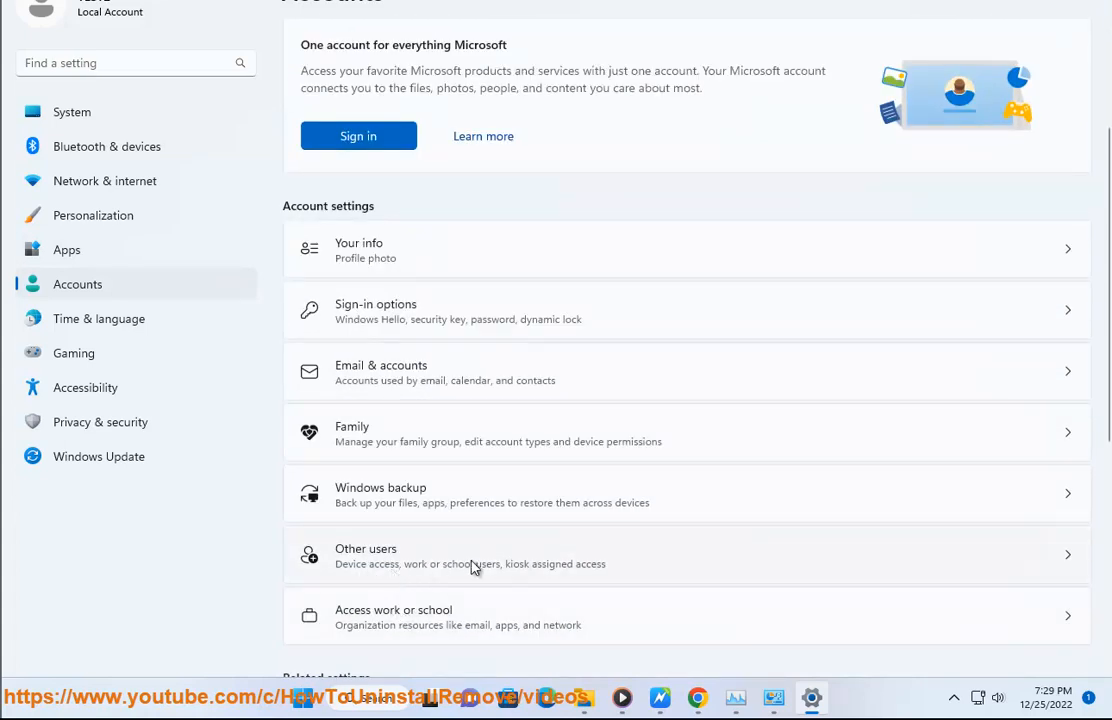
pyautogui.click(688, 556)
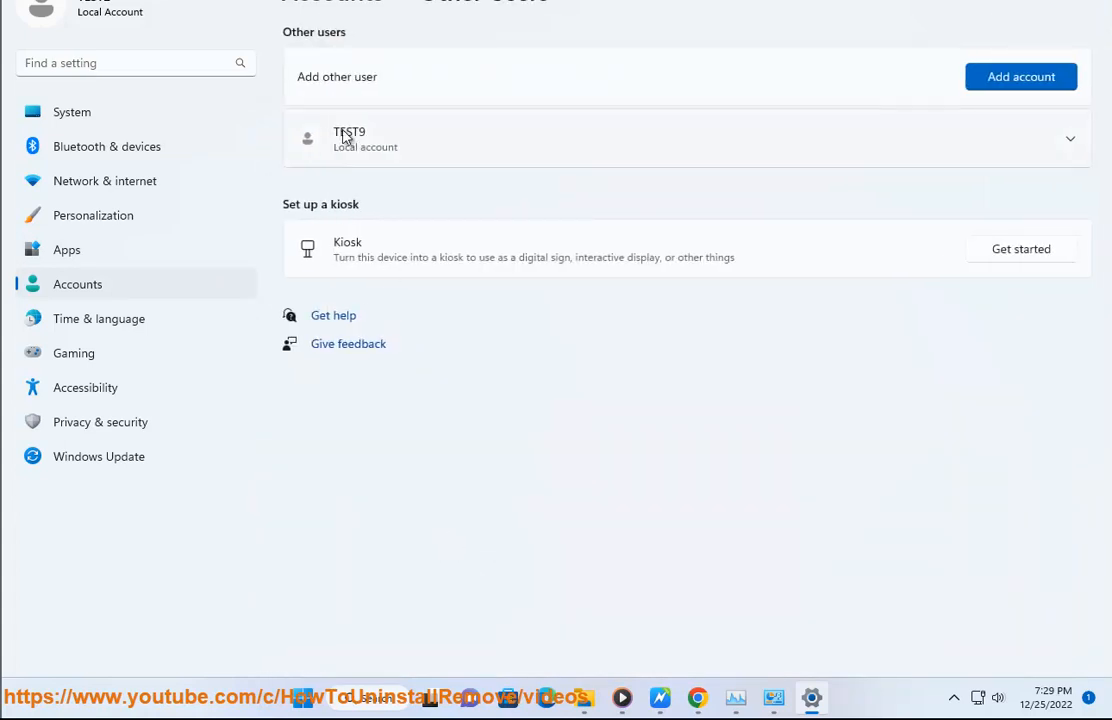
# Expand the TEST9 local account, view its Change account type dialog and close it
pyautogui.click(1070, 138)
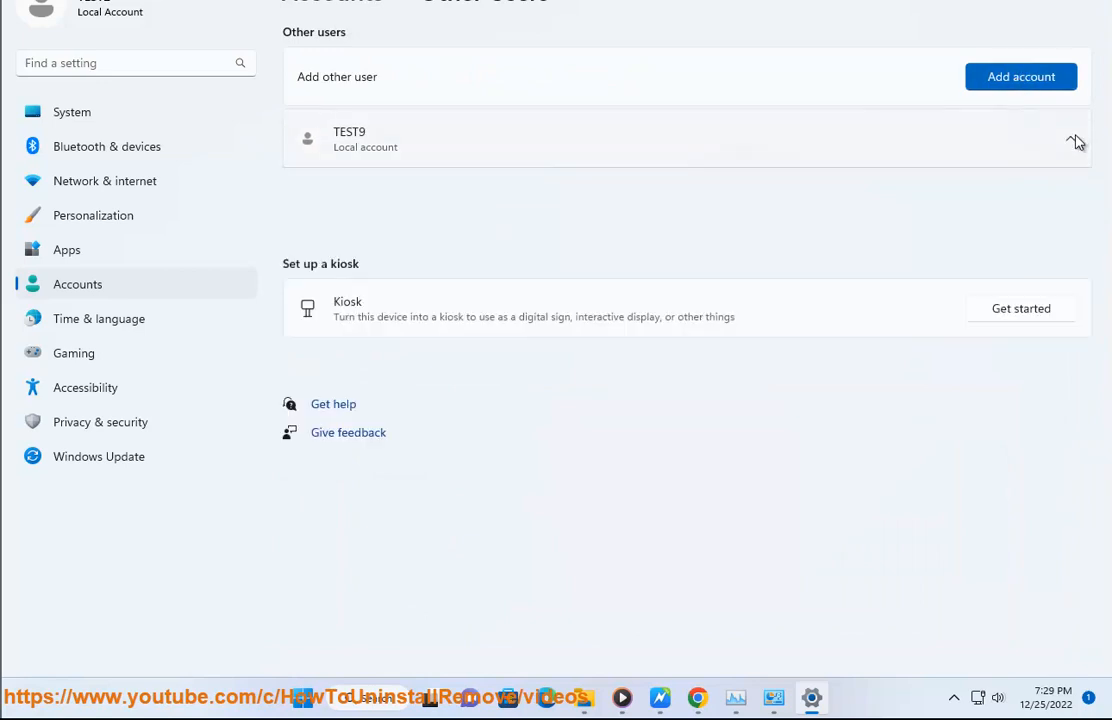
pyautogui.click(1068, 138)
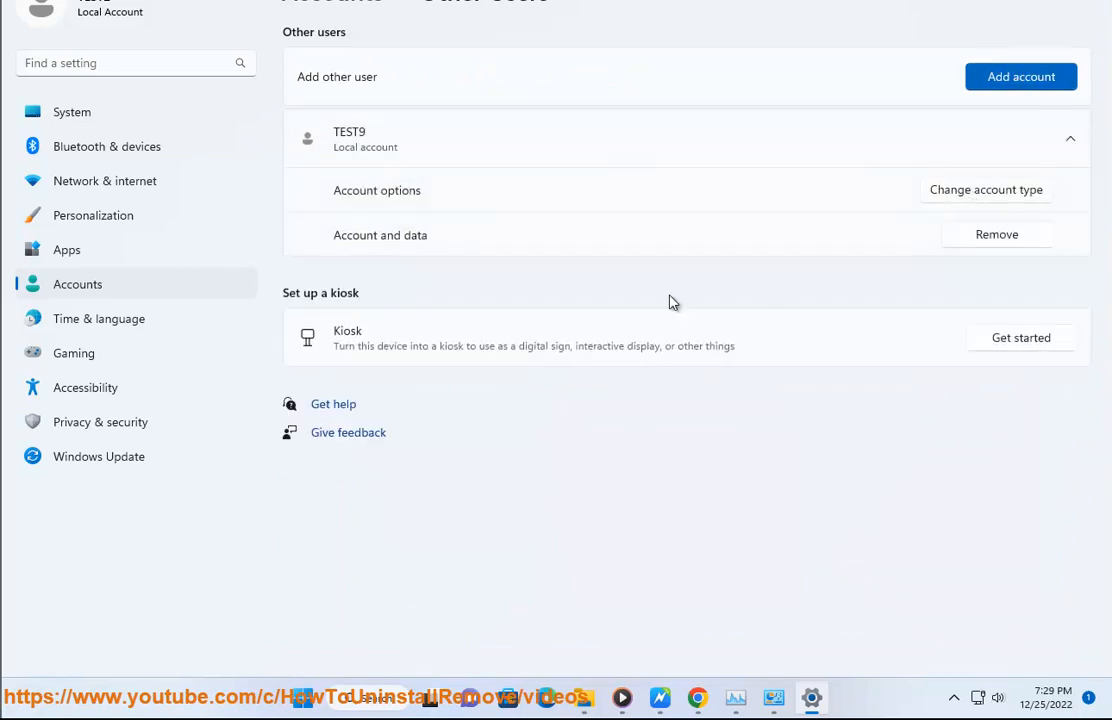
pyautogui.click(984, 188)
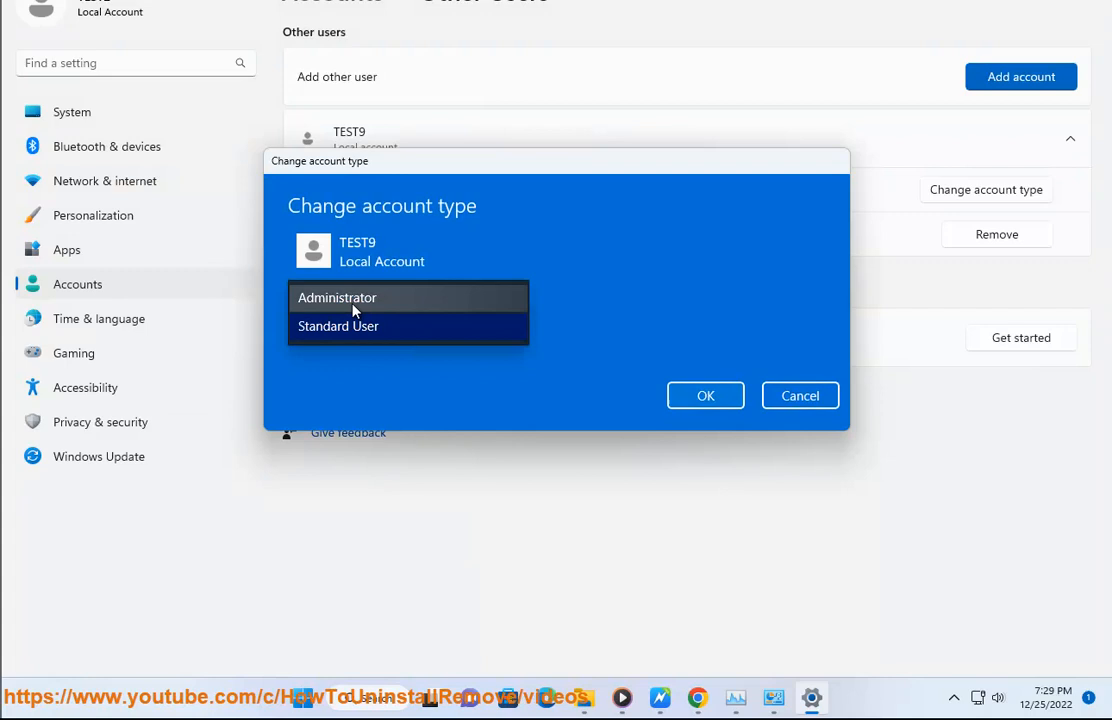
pyautogui.click(800, 396)
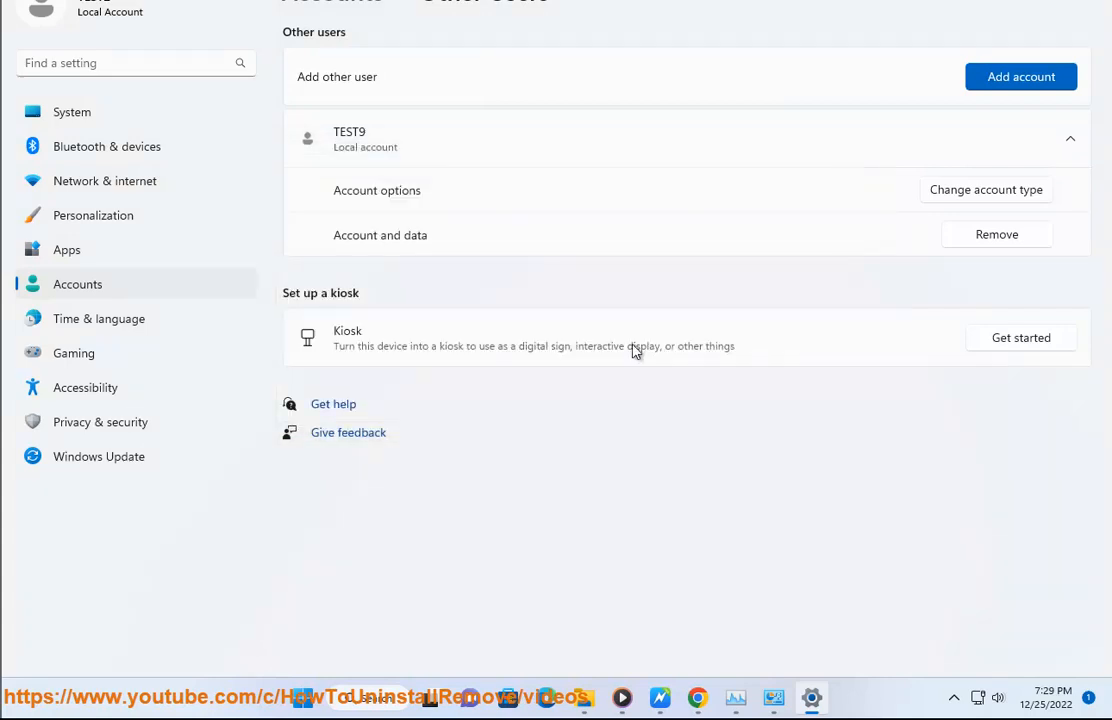
pyautogui.moveTo(670, 692)
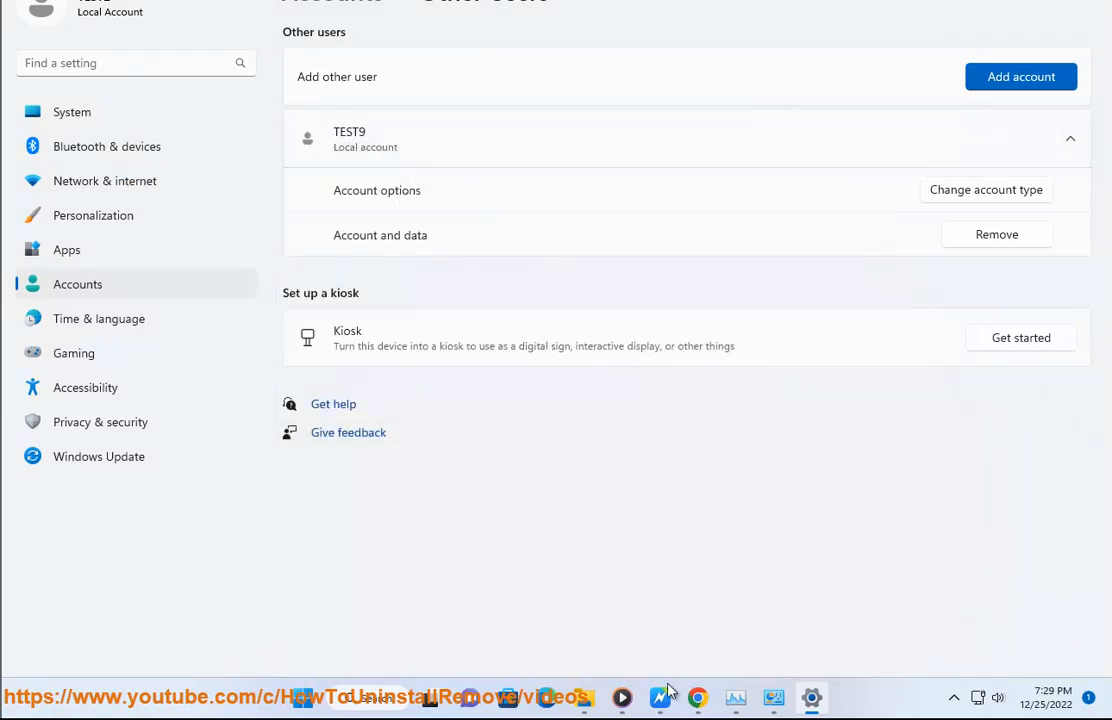
pyautogui.click(660, 696)
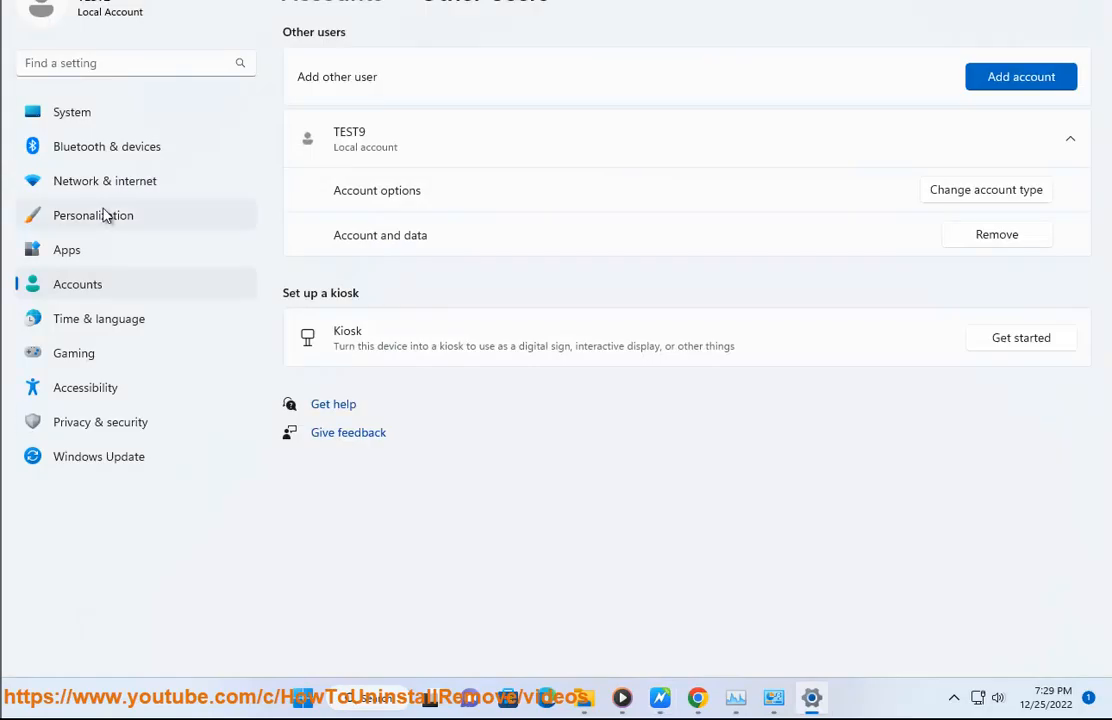
# Reach the Proxy settings under Network & internet
pyautogui.click(104, 180)
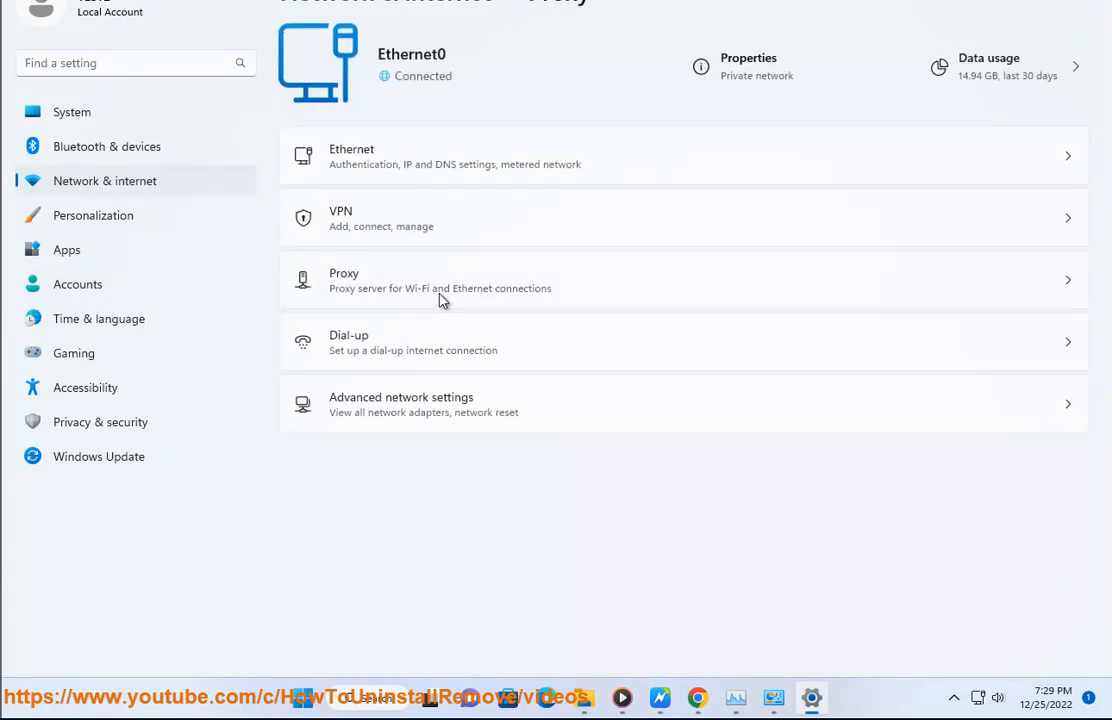
pyautogui.click(684, 280)
pyautogui.write('REG')
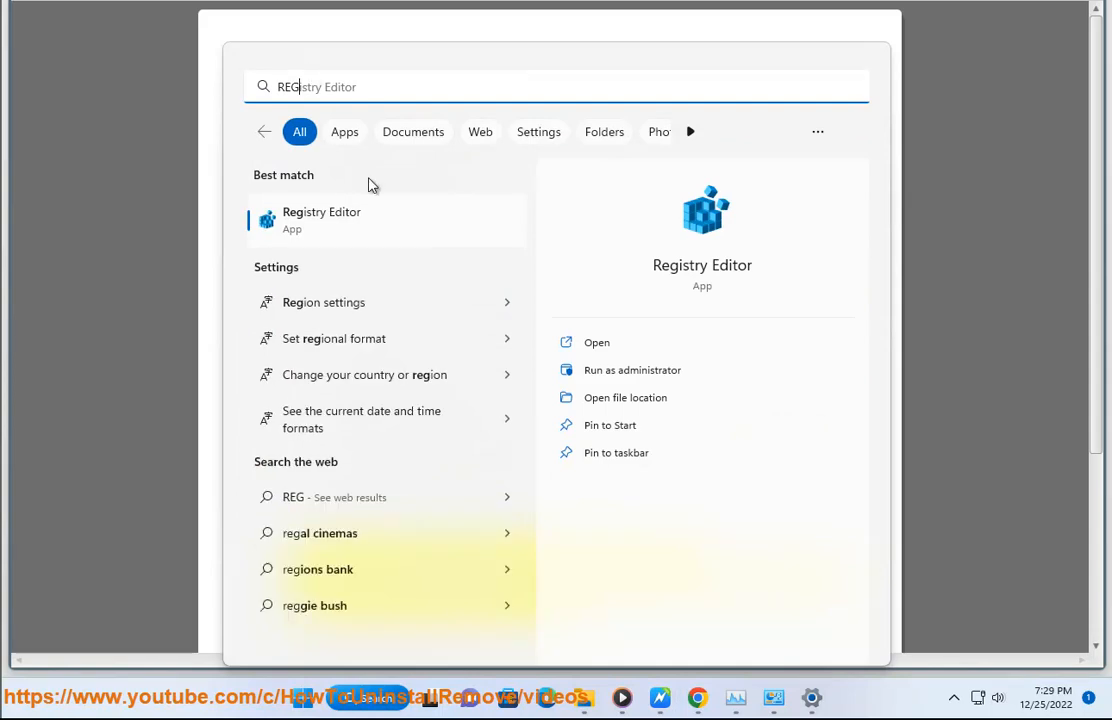
# Launch Registry Editor as administrator, approving UAC, and bring up its window
pyautogui.click(632, 368)
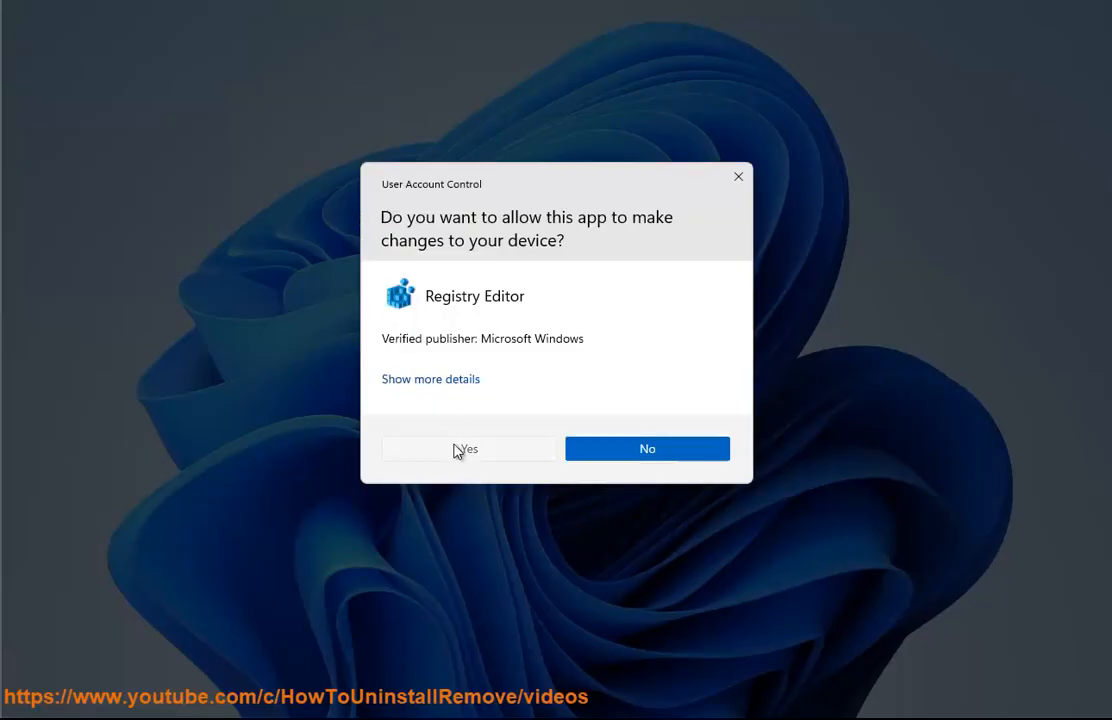
pyautogui.click(468, 448)
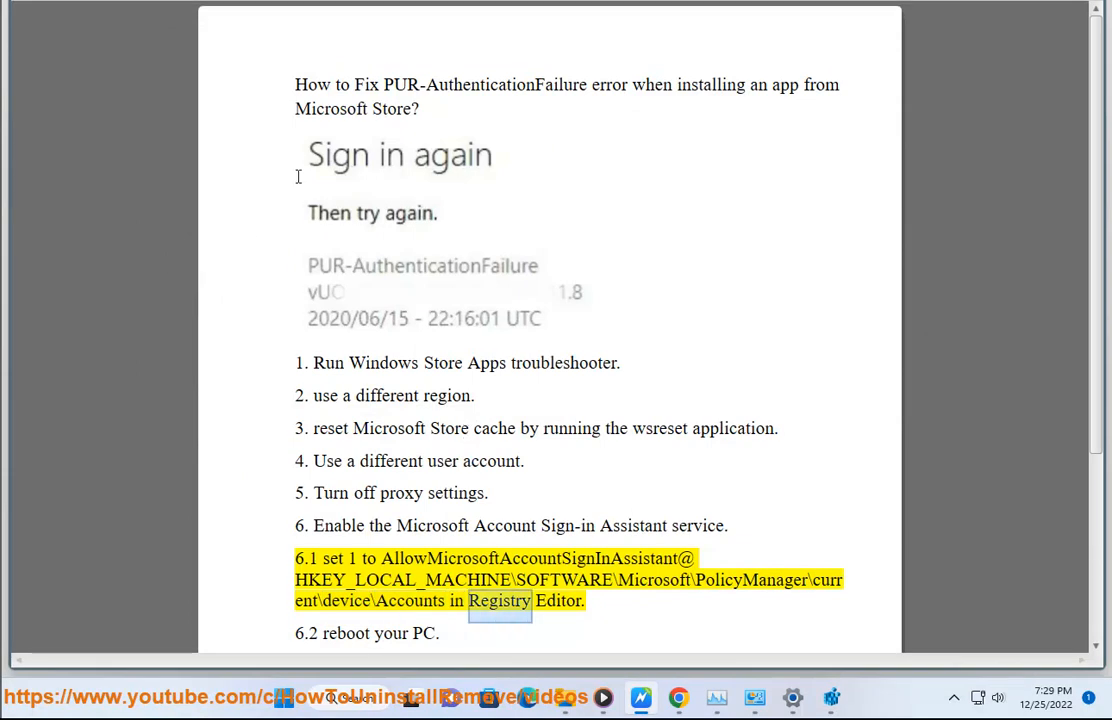
pyautogui.scroll(-3)
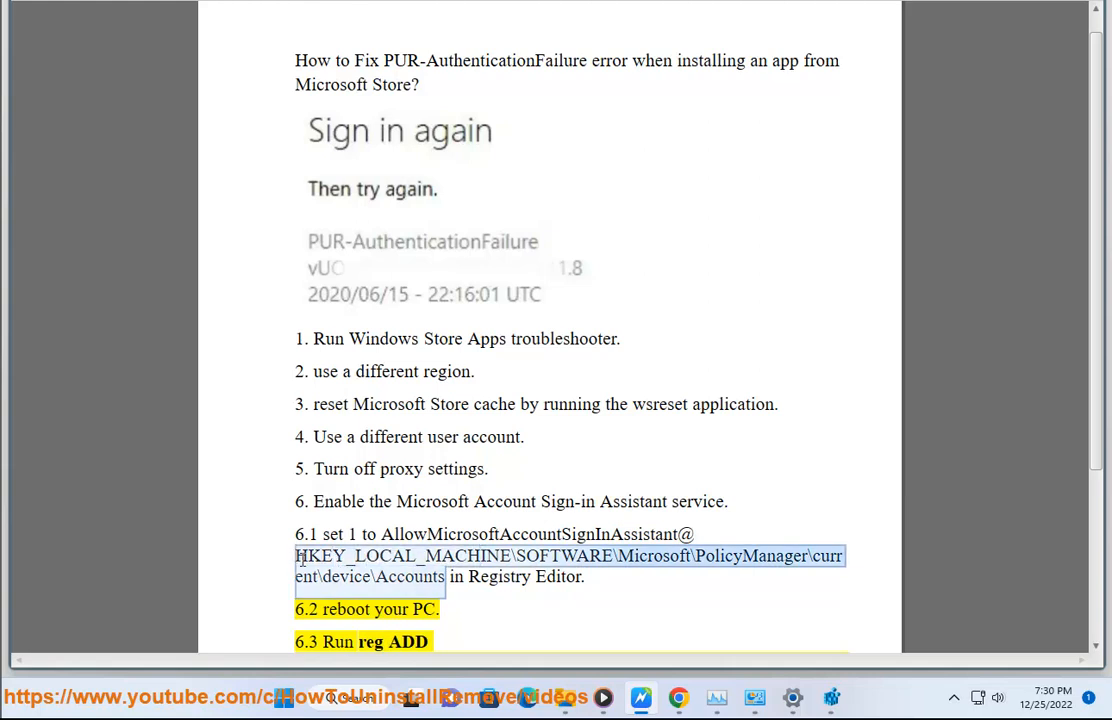
pyautogui.click(832, 696)
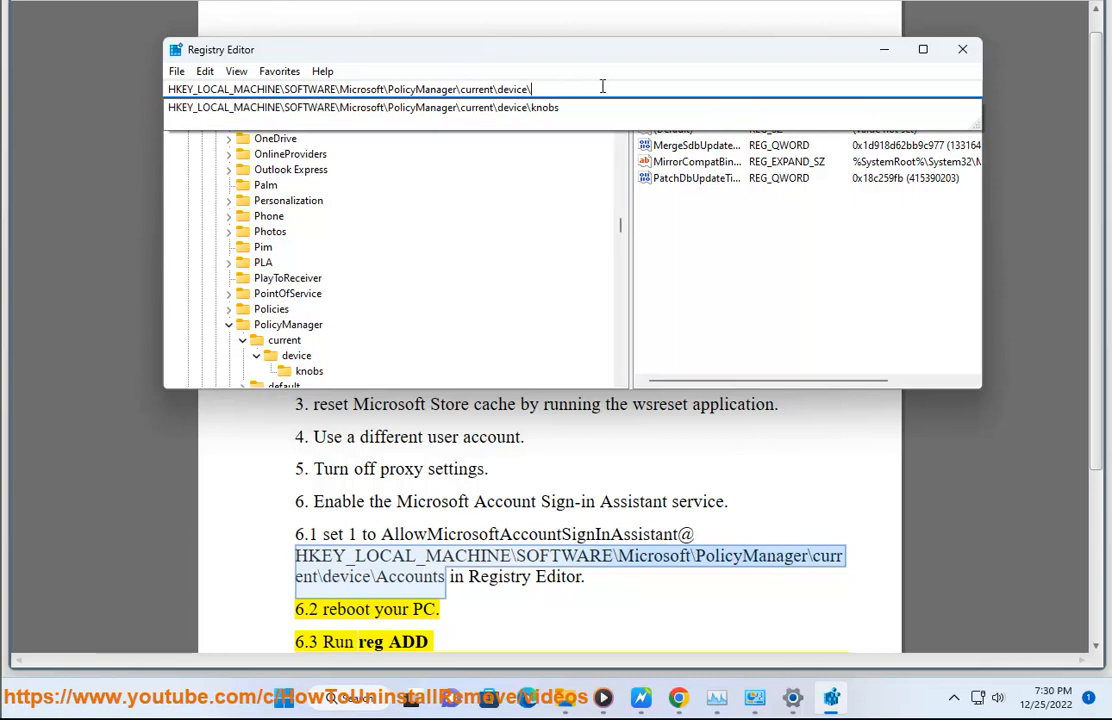
# Create a new key named Accounts under HKLM\SOFTWARE\Microsoft\PolicyManager\current\device
pyautogui.click(296, 356)
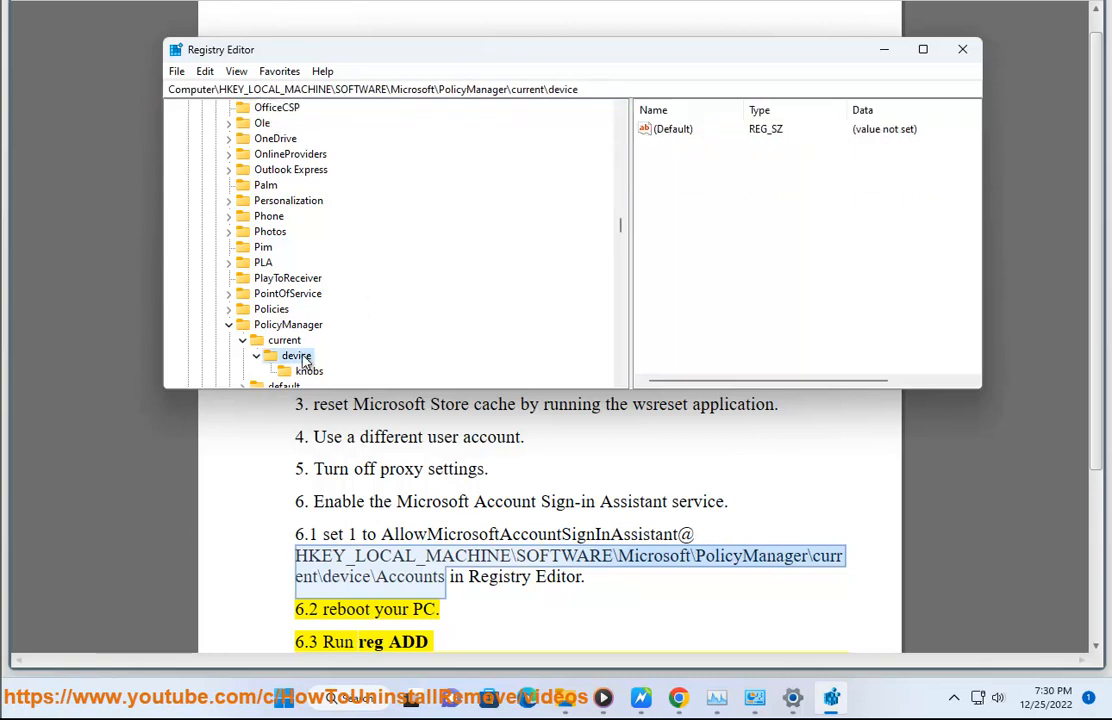
pyautogui.moveTo(384, 572)
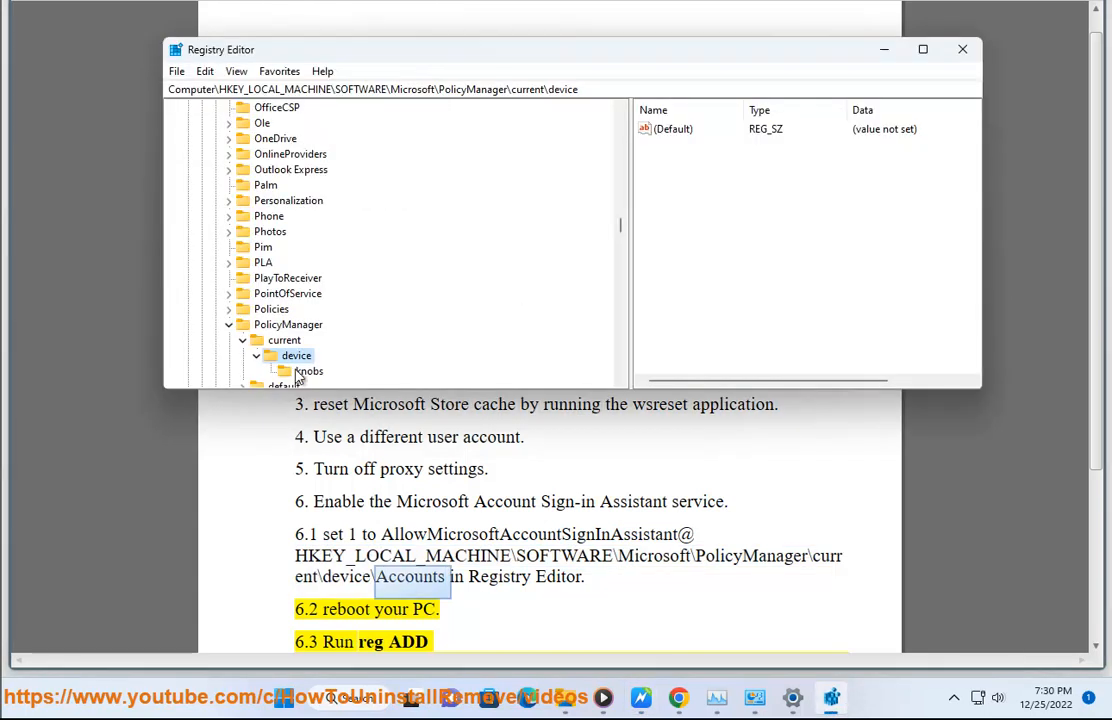
pyautogui.rightClick(296, 356)
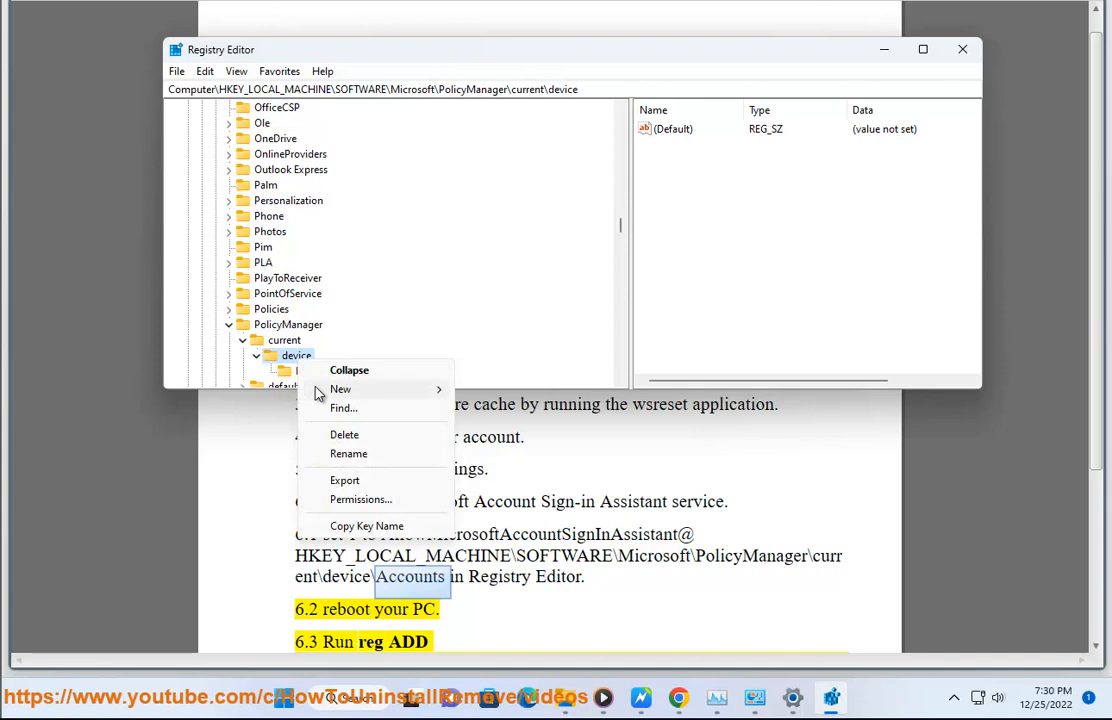
pyautogui.click(340, 388)
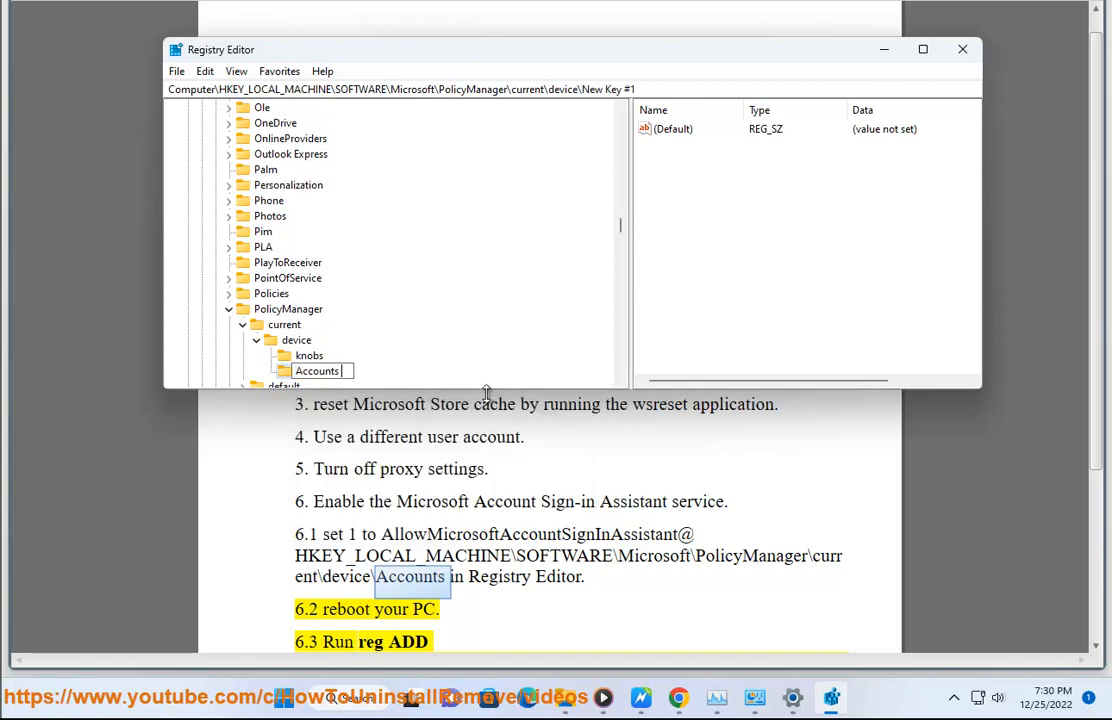
pyautogui.press('Return')
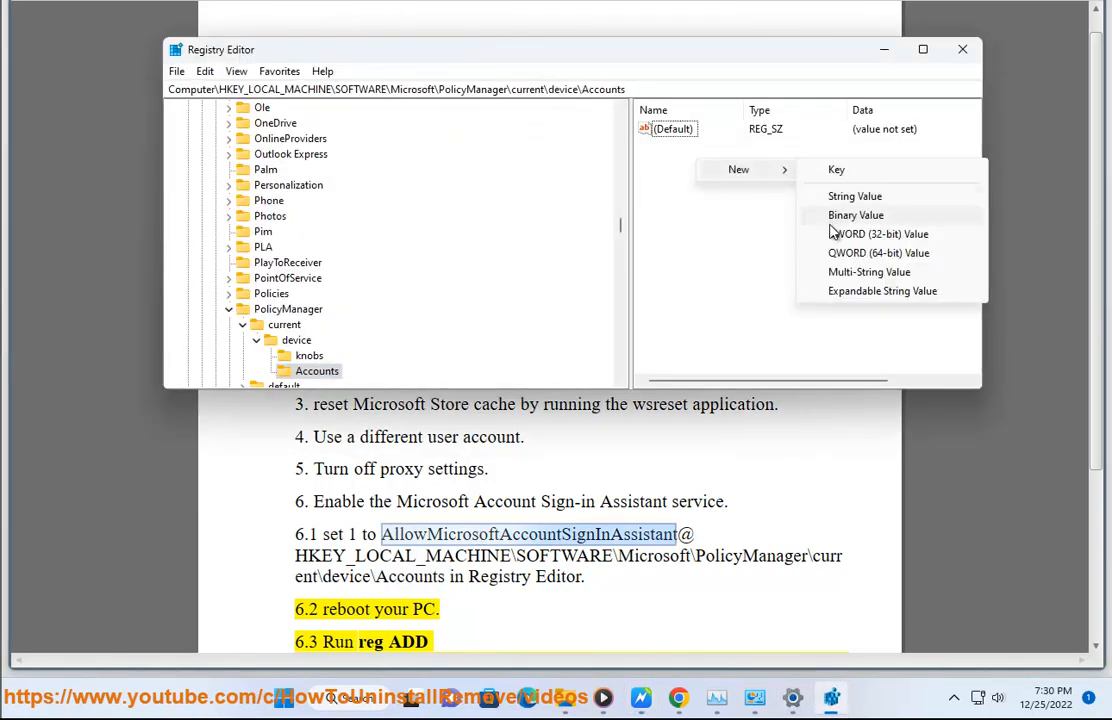
# Add DWORD AllowMicrosoftAccountSignInAssistant in Accounts and set its value data to 1
pyautogui.click(878, 232)
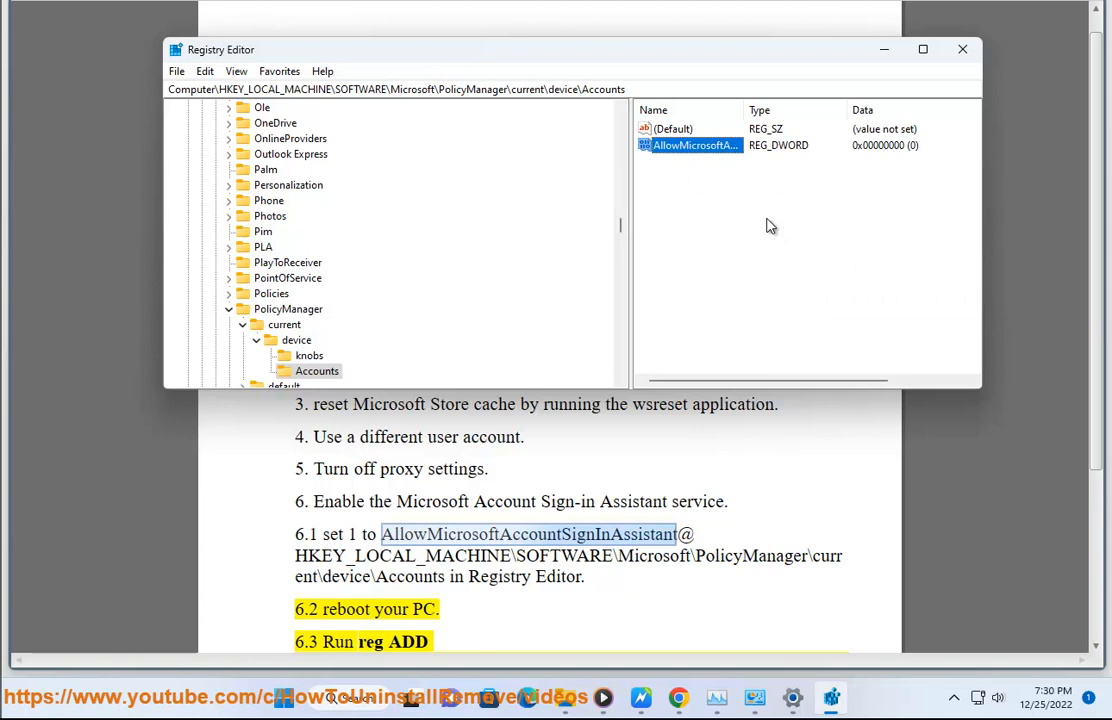
pyautogui.doubleClick(692, 144)
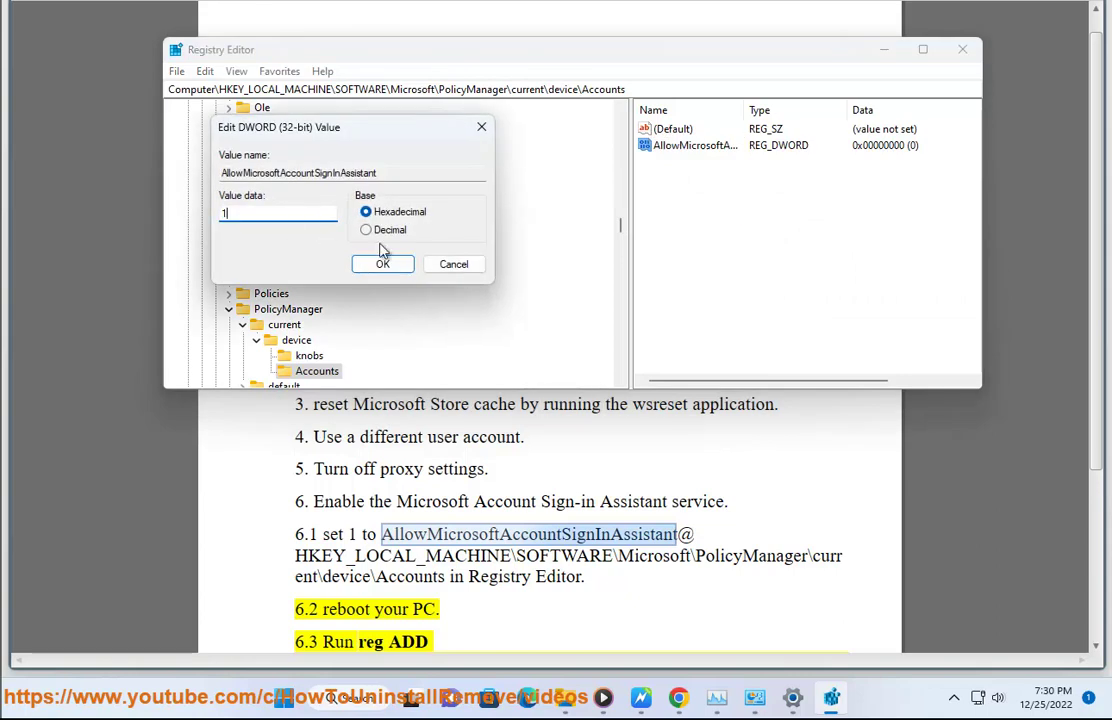
pyautogui.click(382, 264)
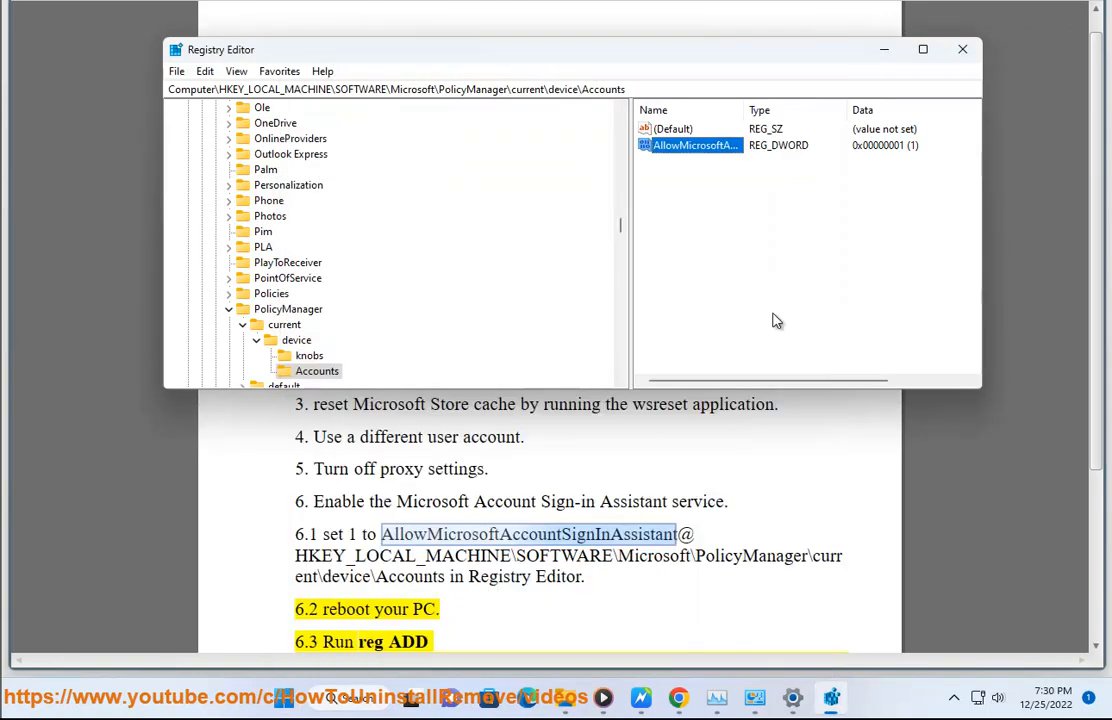
pyautogui.press('Delete')
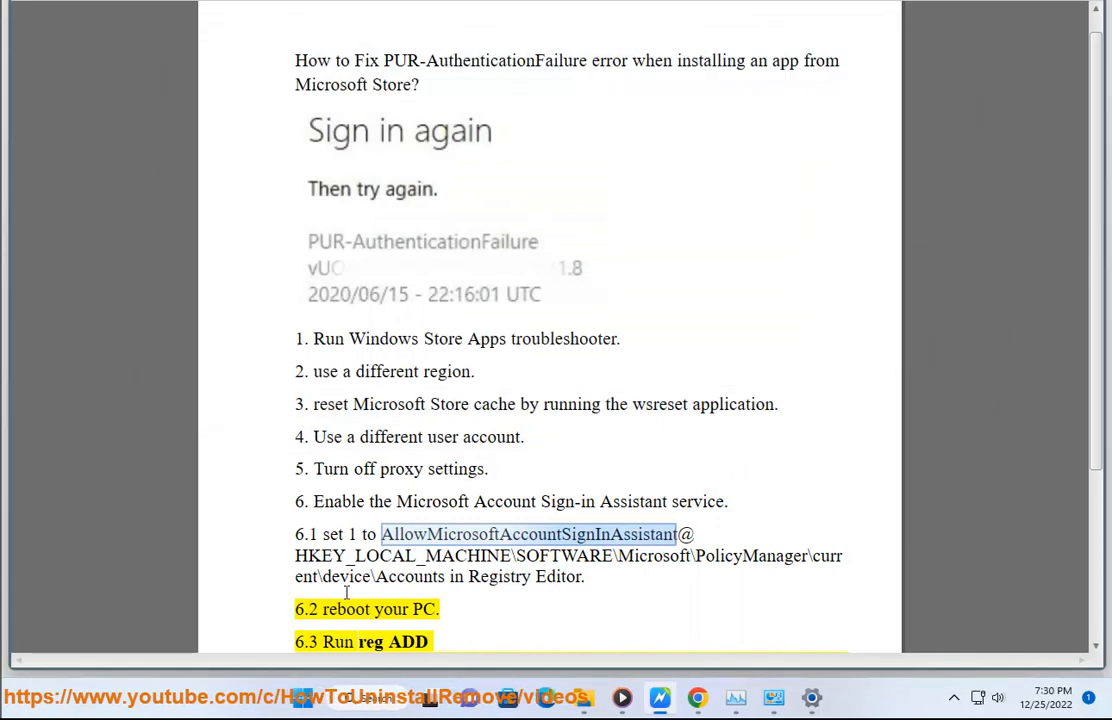
# Launch Command Prompt as administrator from Start search, approving the UAC prompt
pyautogui.scroll(-3)
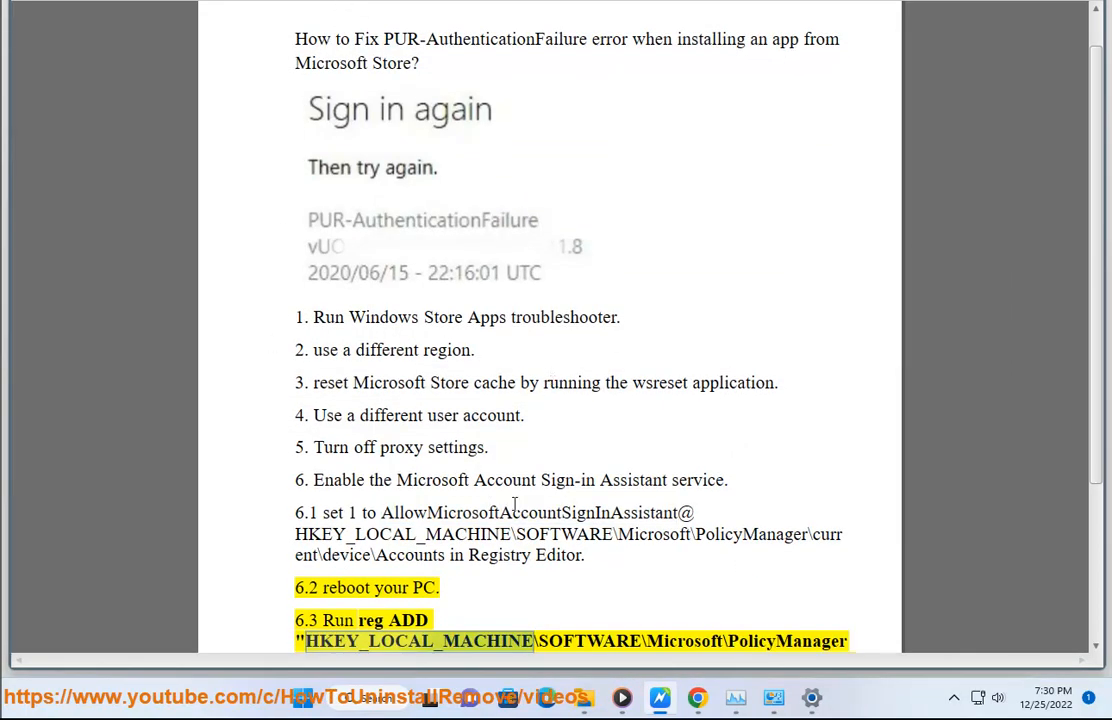
pyautogui.write('c')
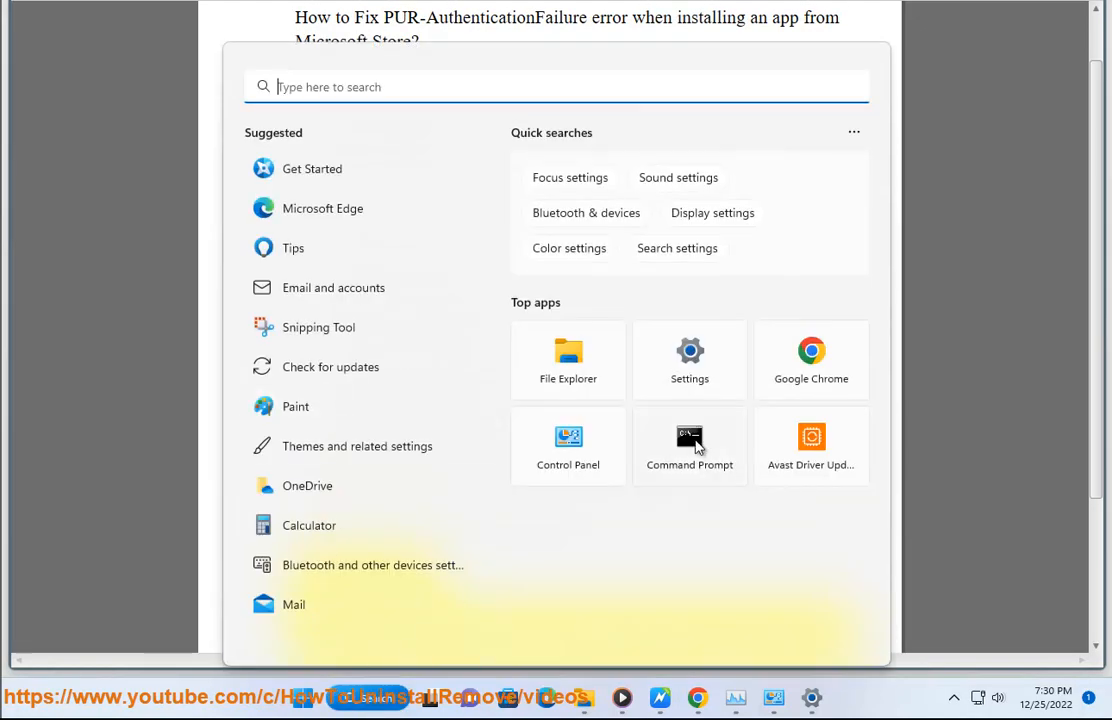
pyautogui.click(688, 444)
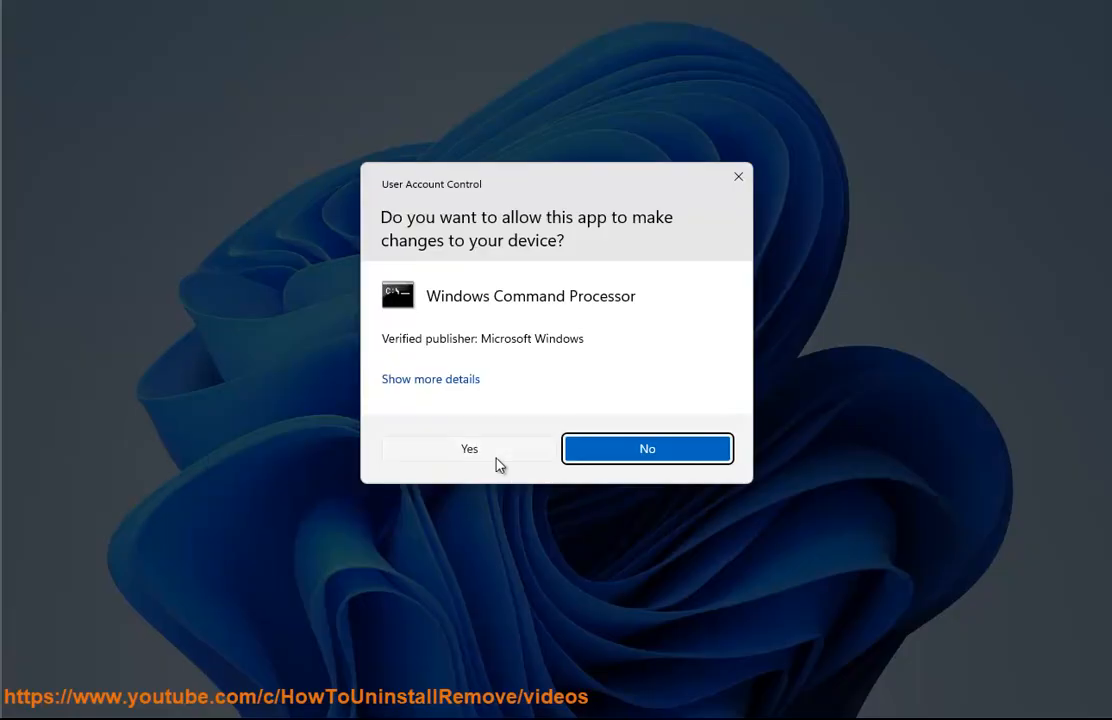
pyautogui.click(468, 448)
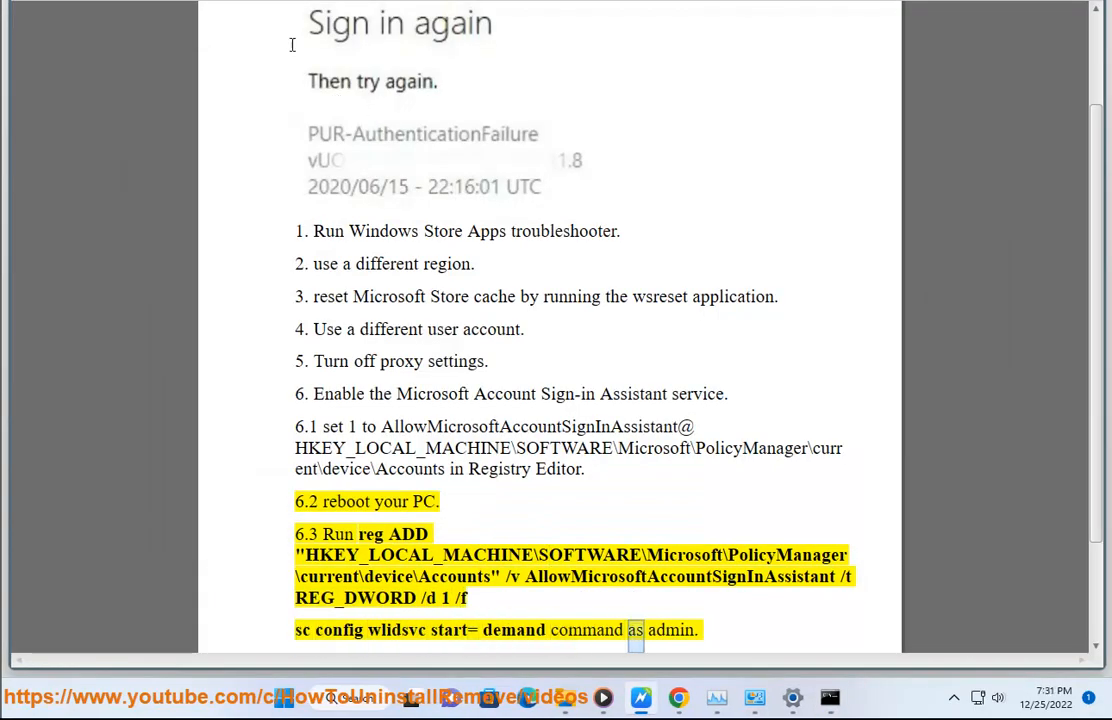
pyautogui.scroll(-3)
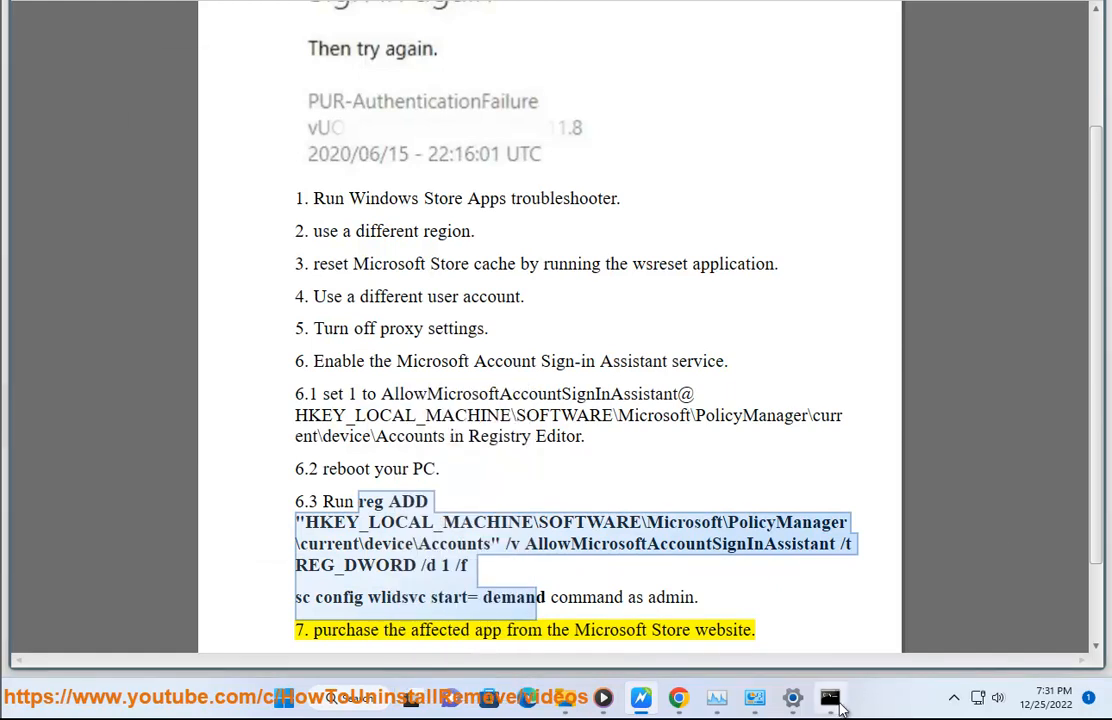
# Run reg ADD for AllowMicrosoftAccountSignInAssistant and enter sc config wlidsvc start= demand in the admin prompt
pyautogui.click(830, 696)
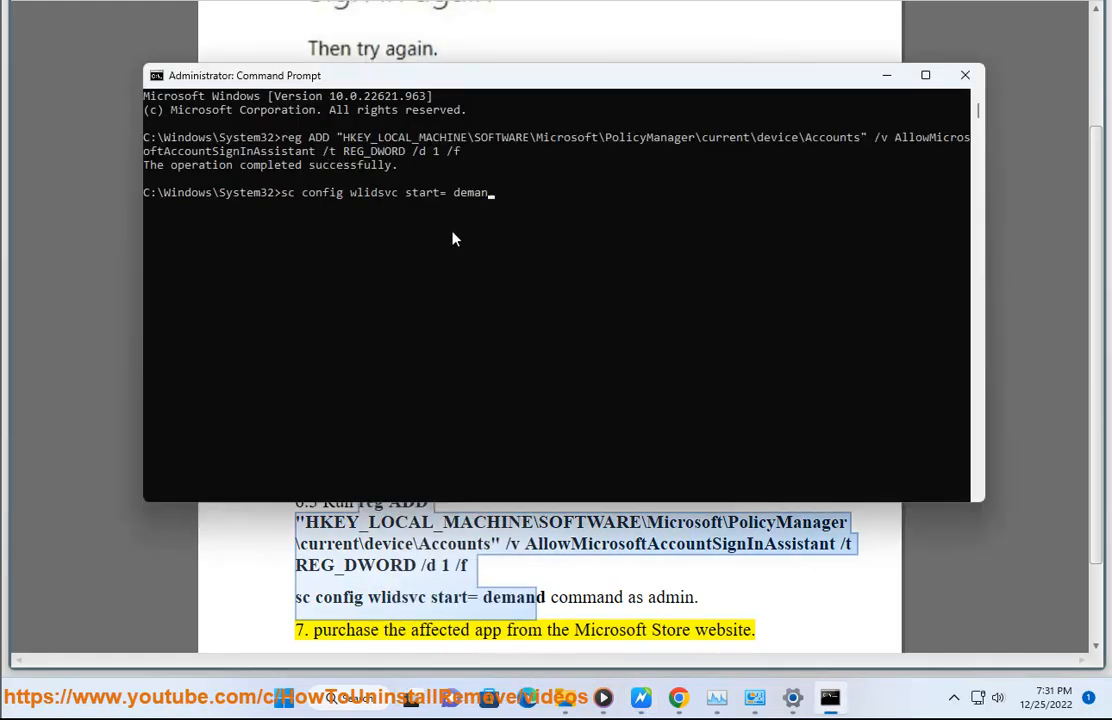
pyautogui.moveTo(448, 244)
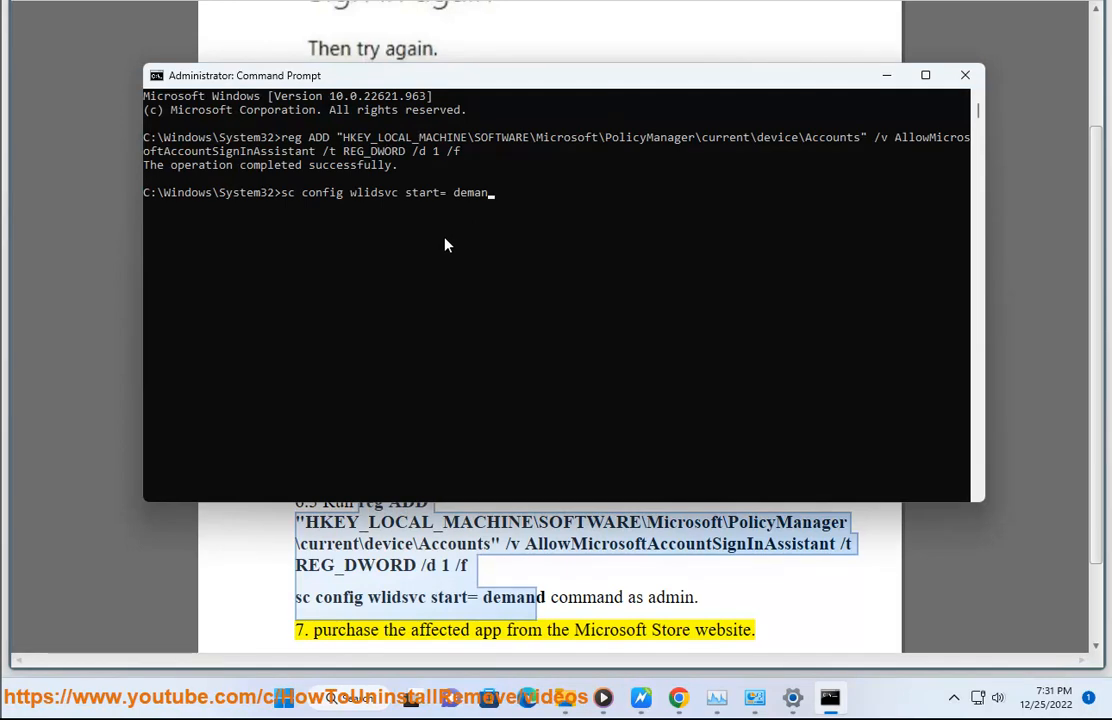
pyautogui.moveTo(280, 188)
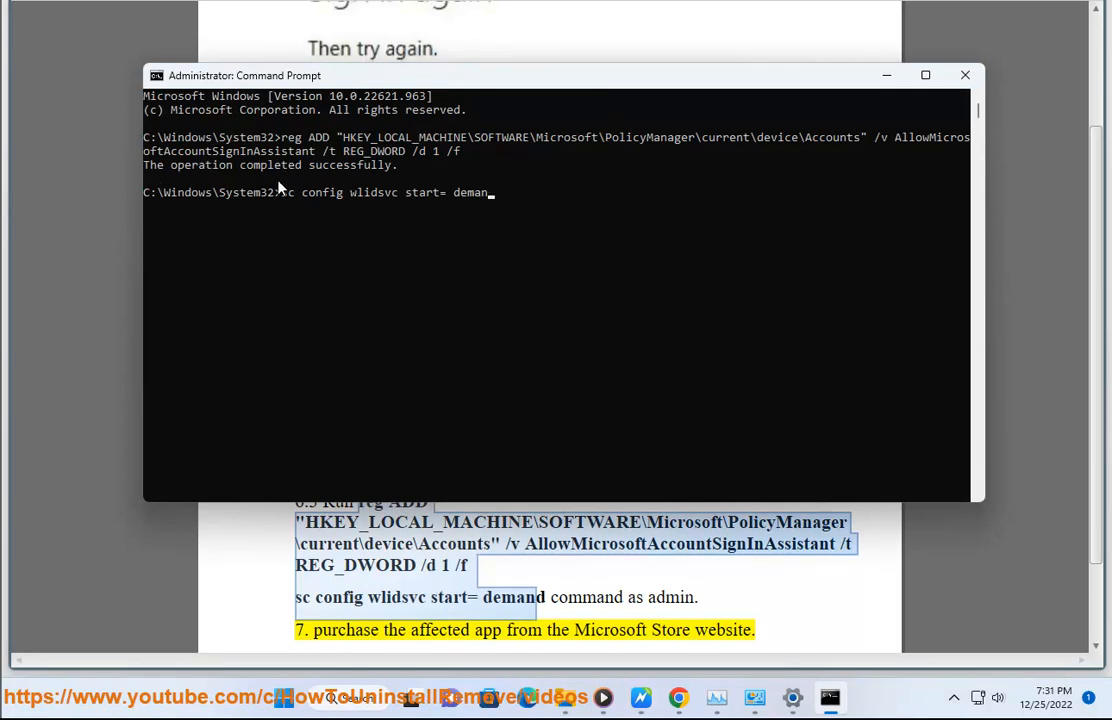
pyautogui.moveTo(852, 164)
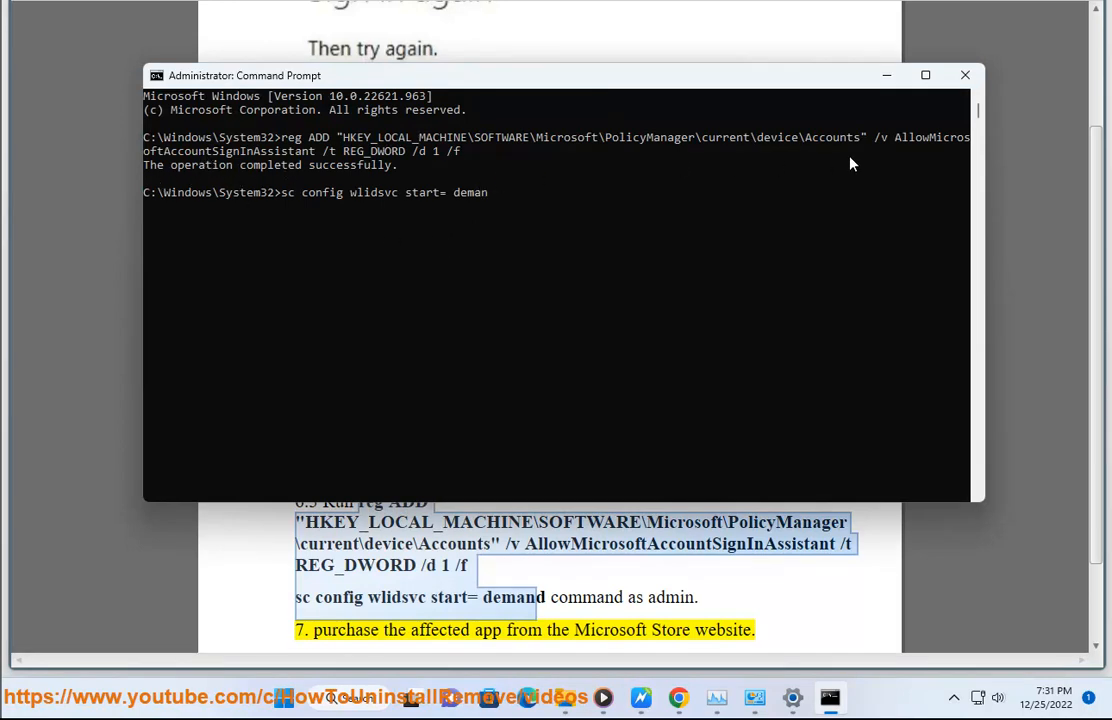
pyautogui.moveTo(380, 152)
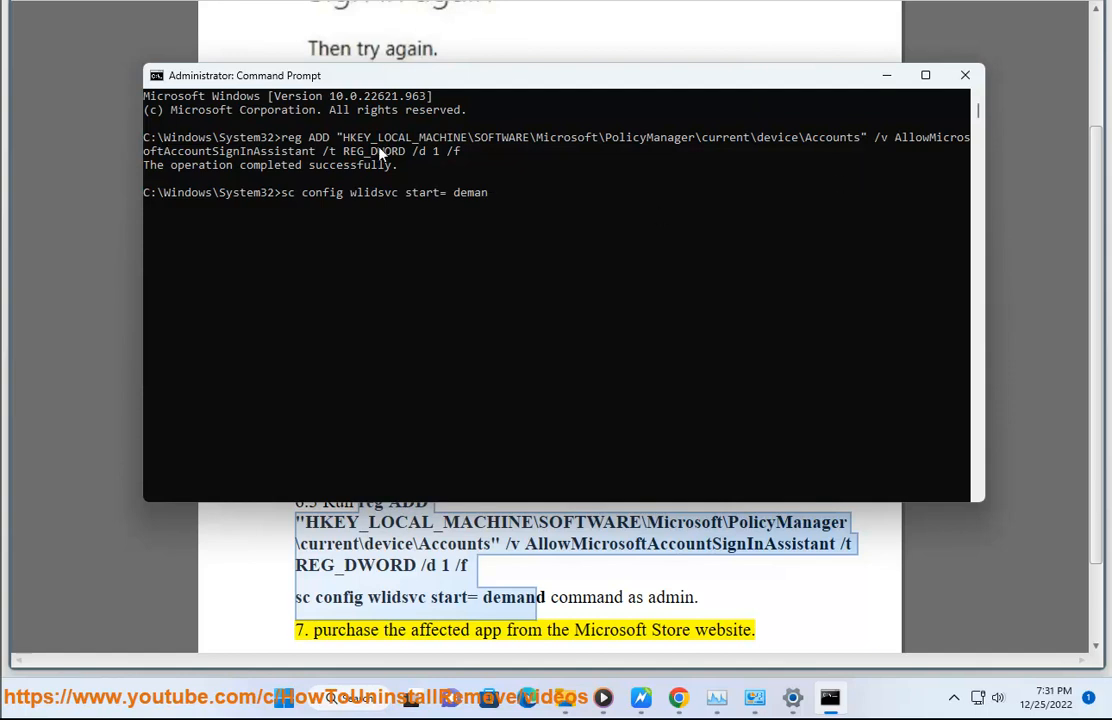
pyautogui.moveTo(320, 242)
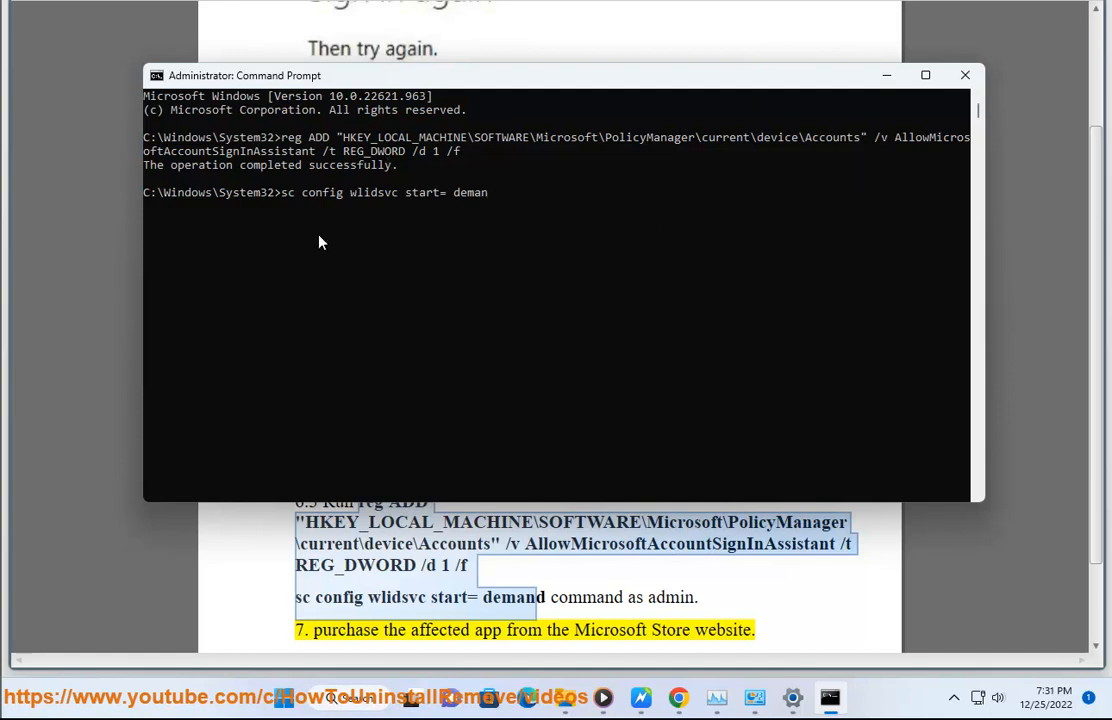
pyautogui.moveTo(686, 496)
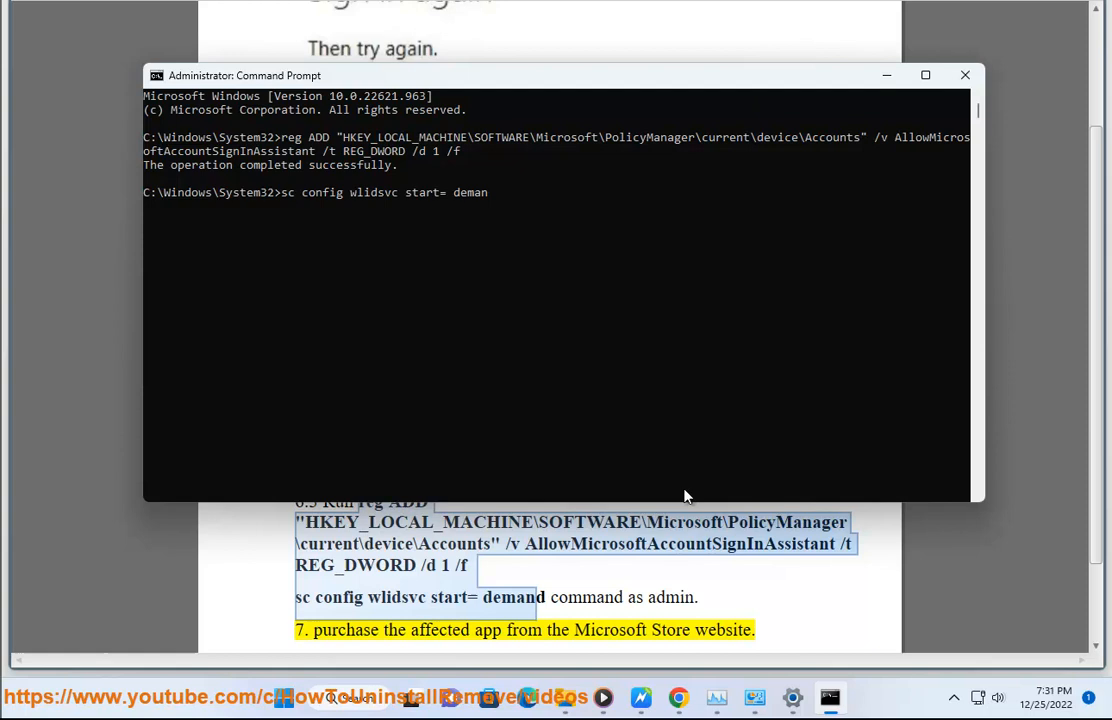
pyautogui.moveTo(530, 610)
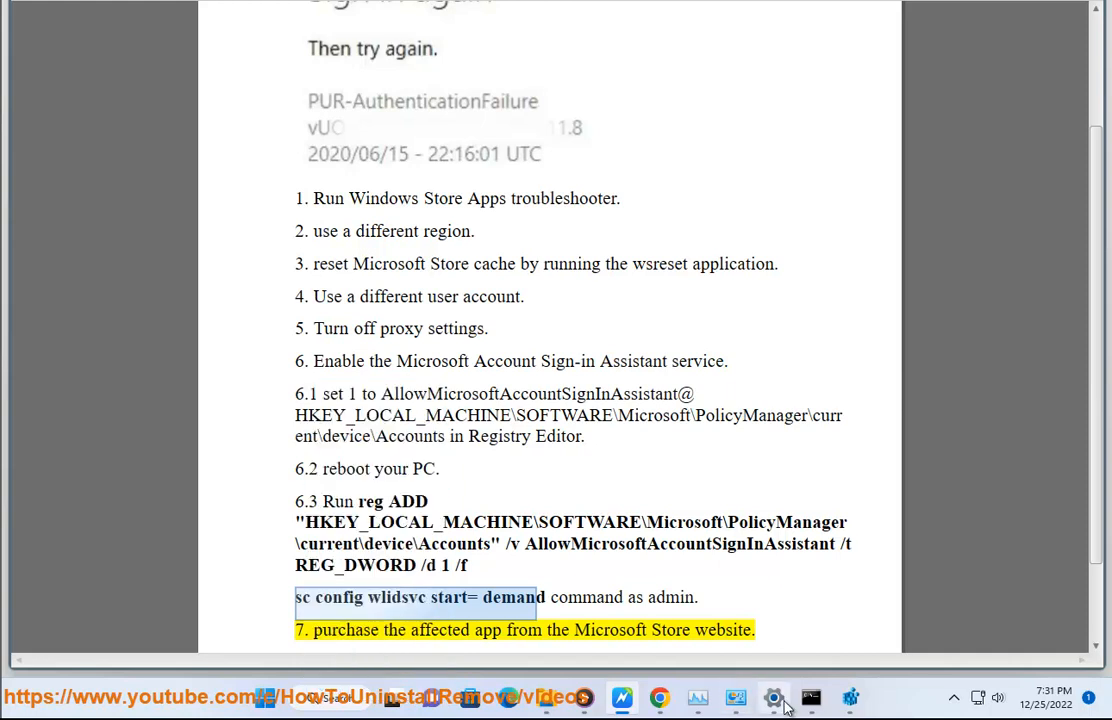
pyautogui.click(810, 696)
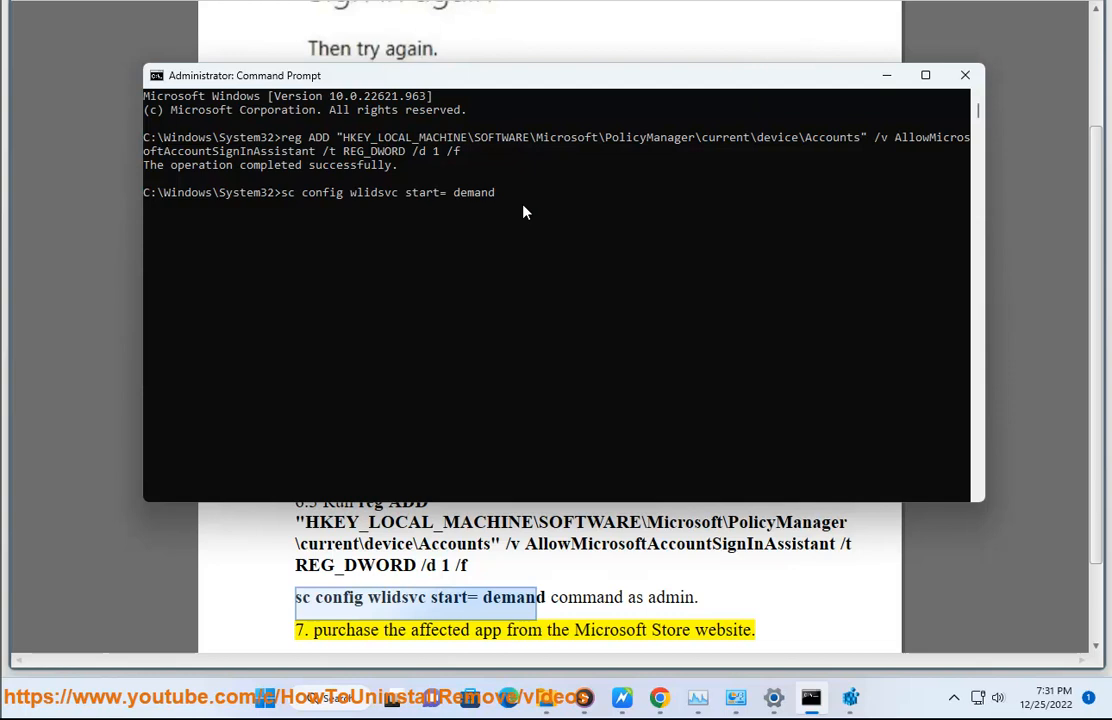
pyautogui.write('NOW PRE')
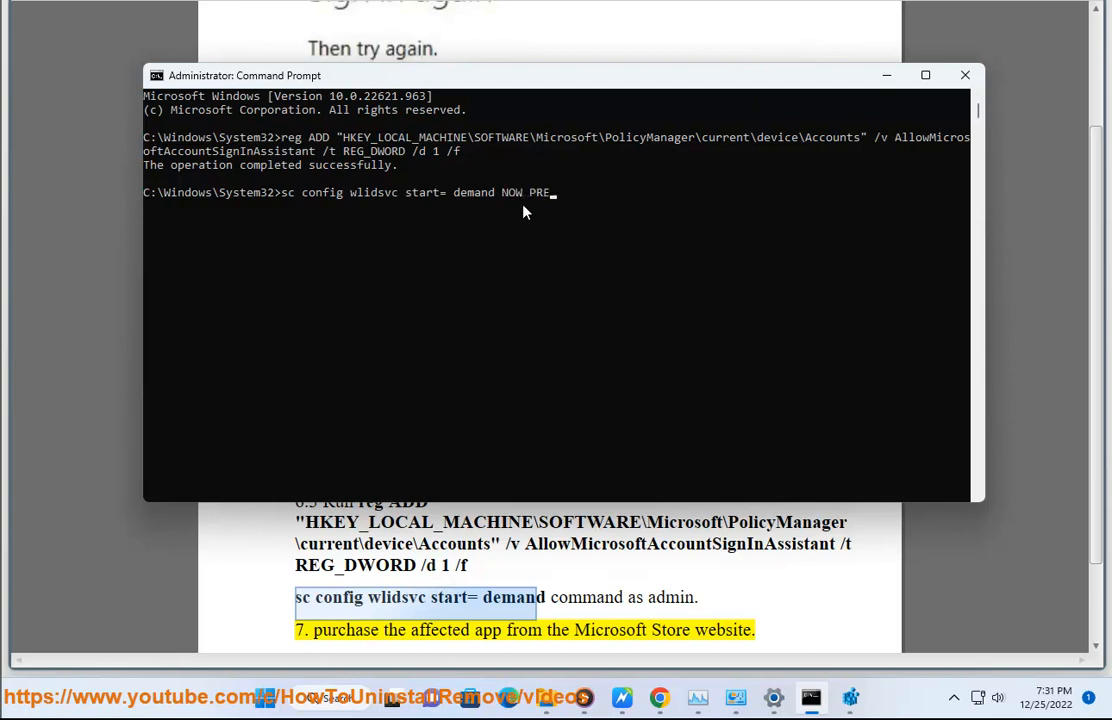
pyautogui.write('SS E')
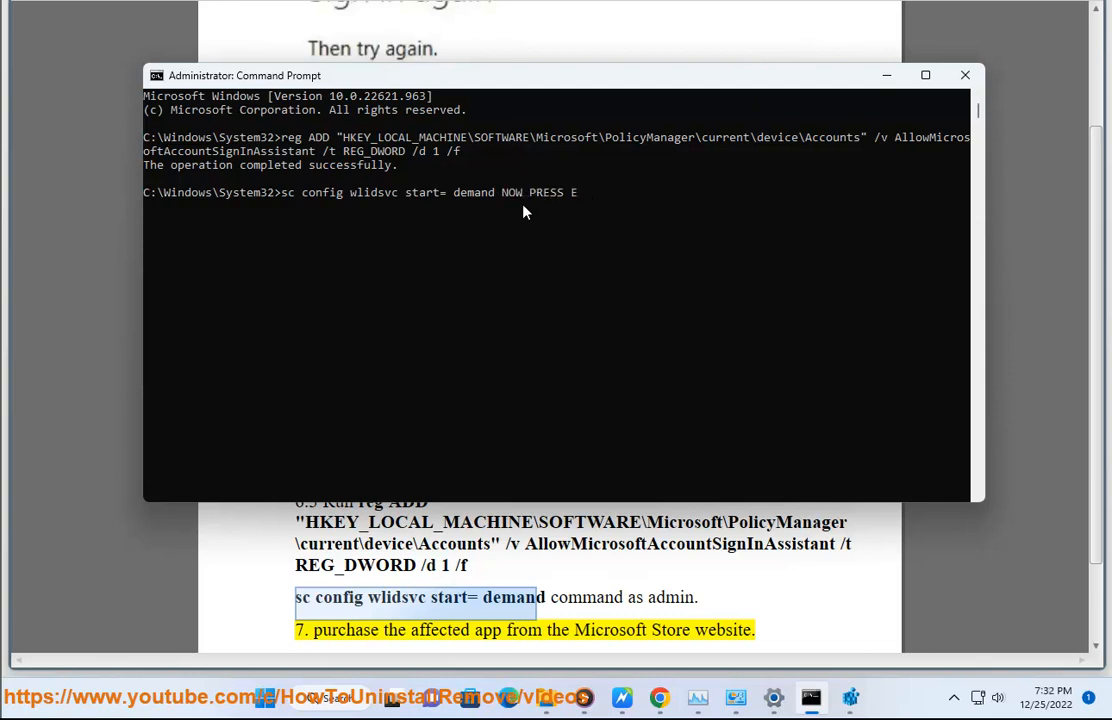
pyautogui.write('NTER...')
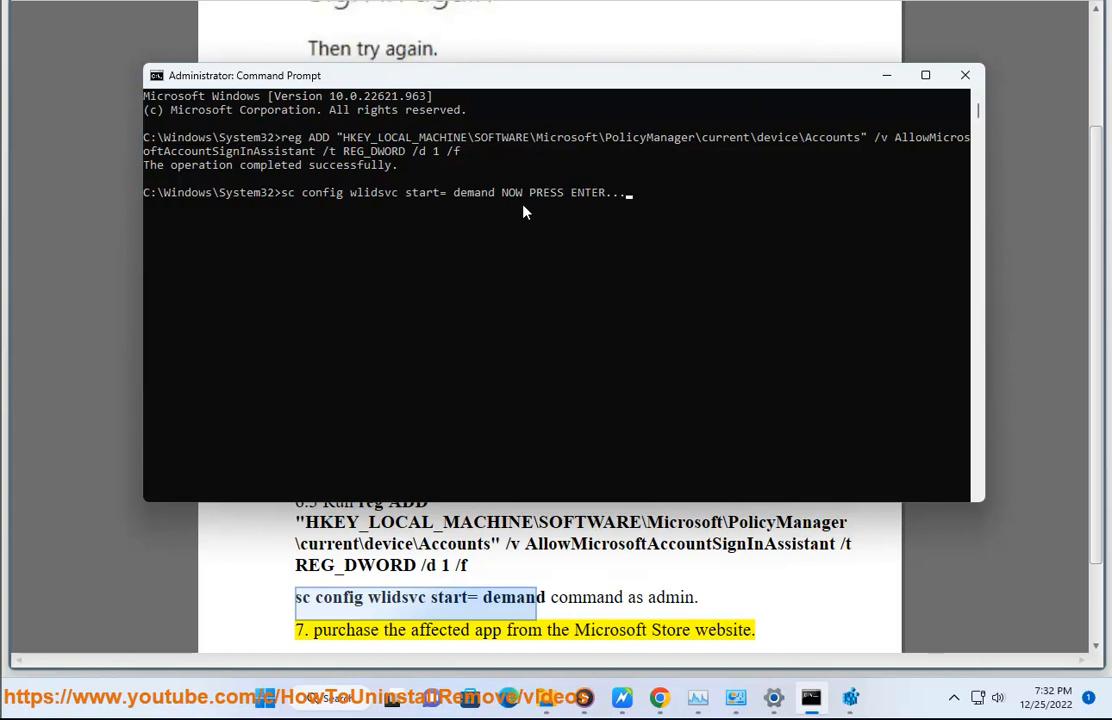
pyautogui.moveTo(712, 238)
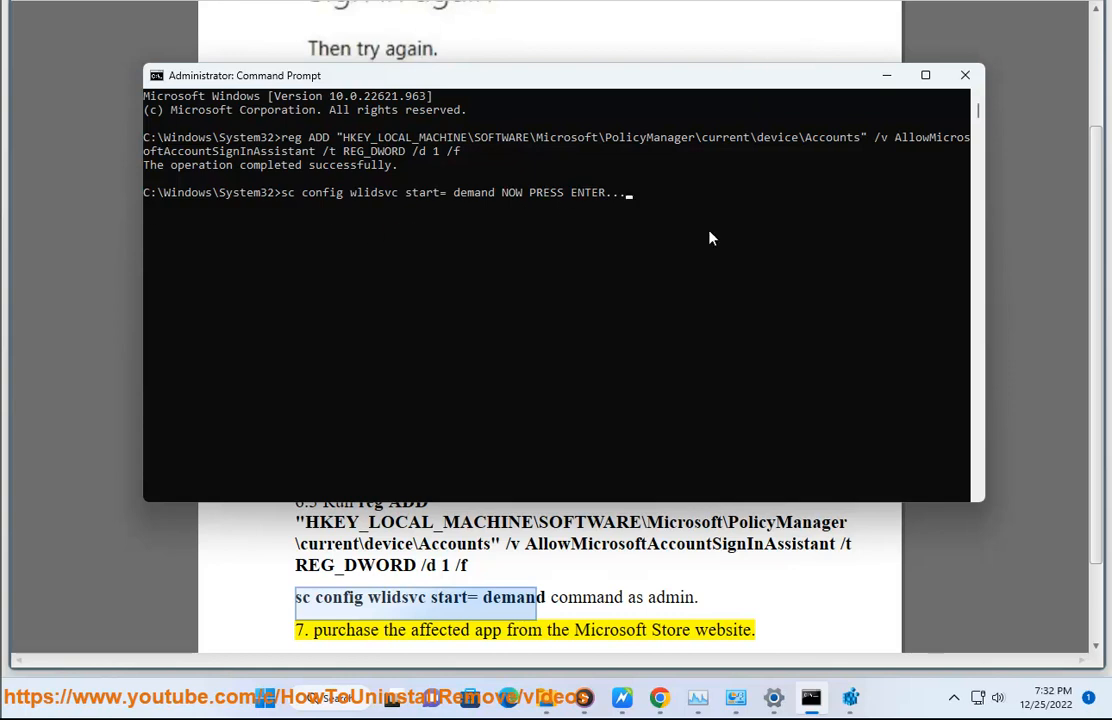
pyautogui.click(962, 76)
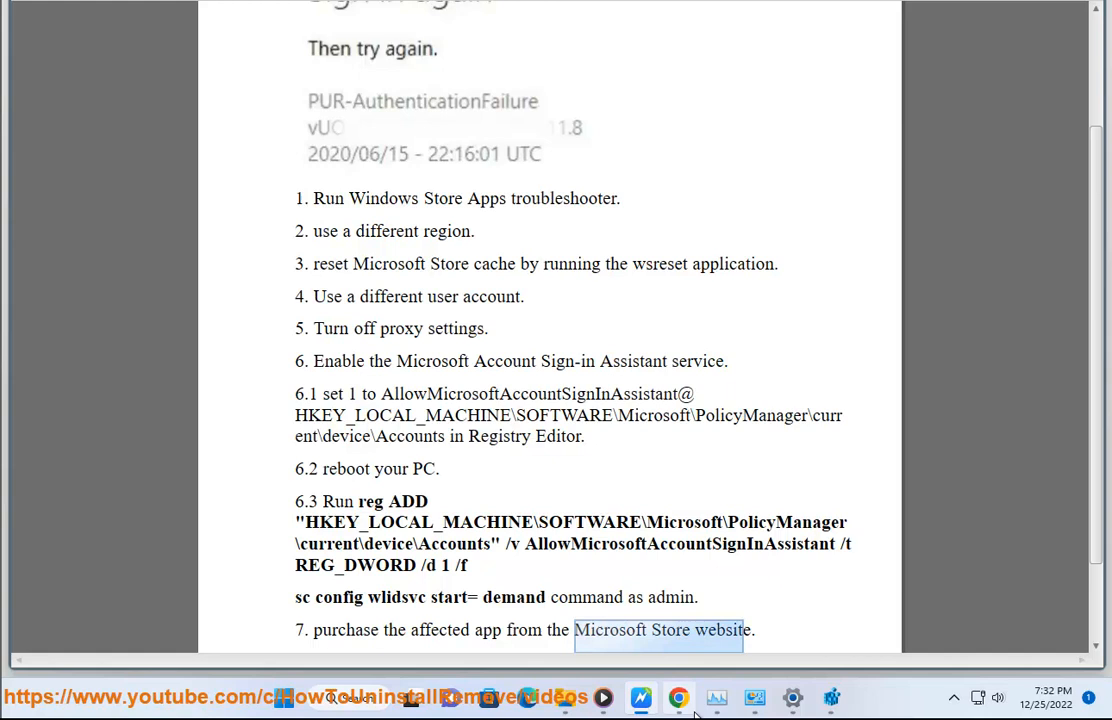
# Search Chrome for 'Microsoft Store website' and open the result in a new tab
pyautogui.click(678, 696)
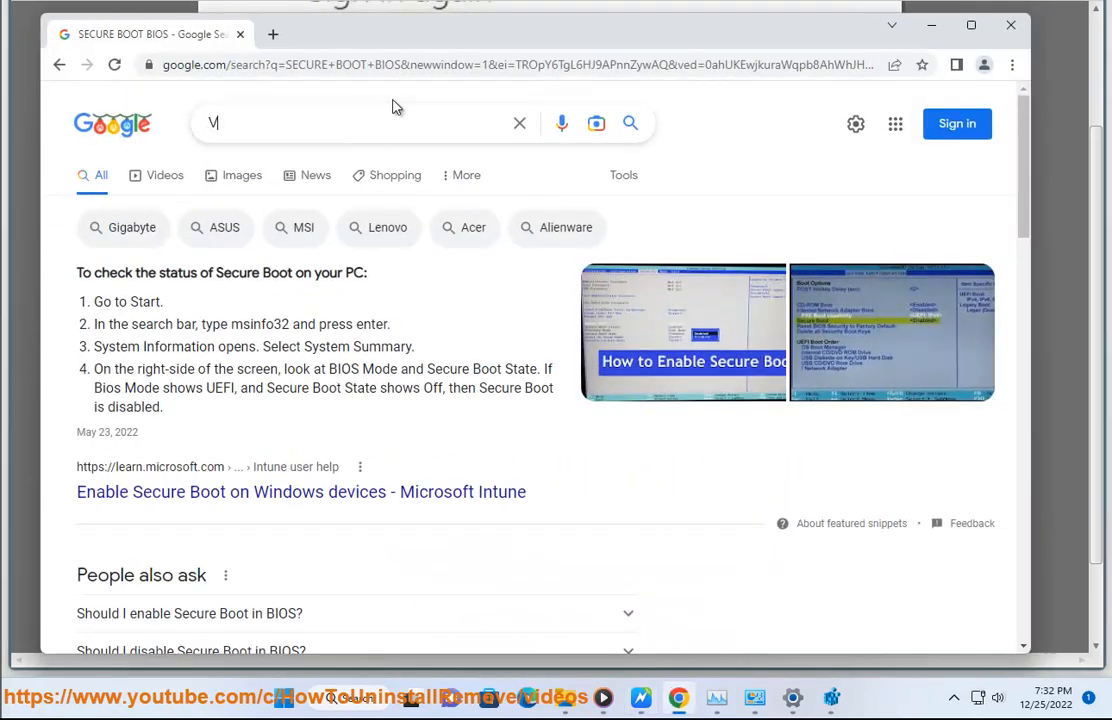
pyautogui.write('Microsoft Store websit')
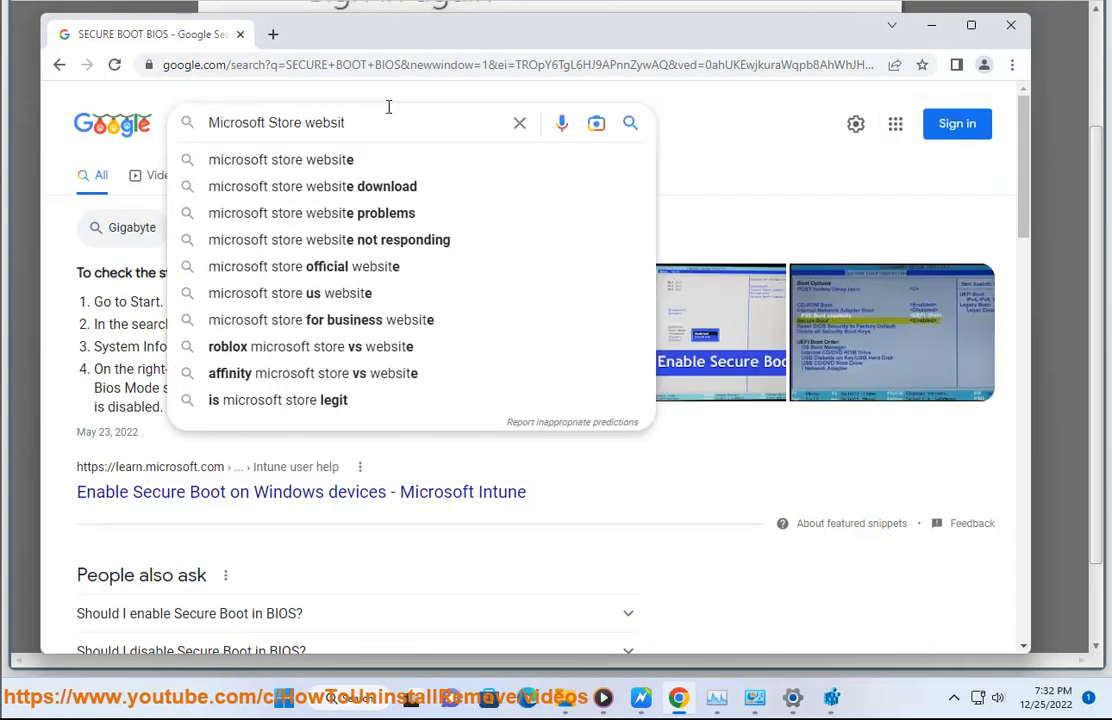
pyautogui.click(280, 160)
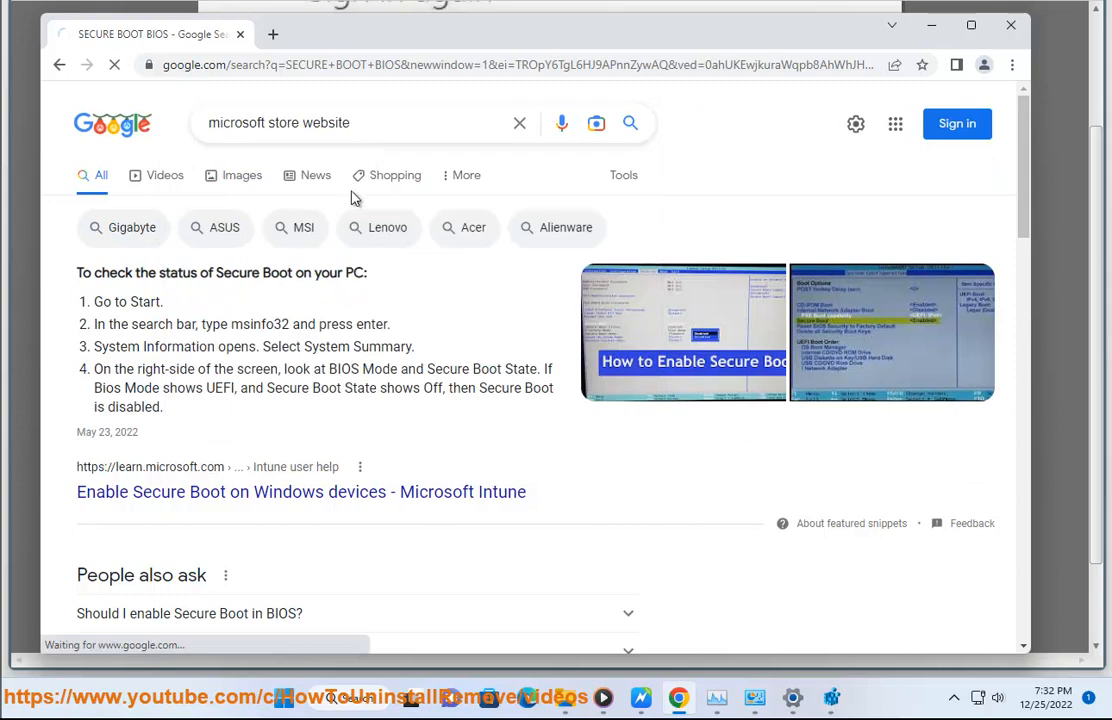
pyautogui.rightClick(204, 272)
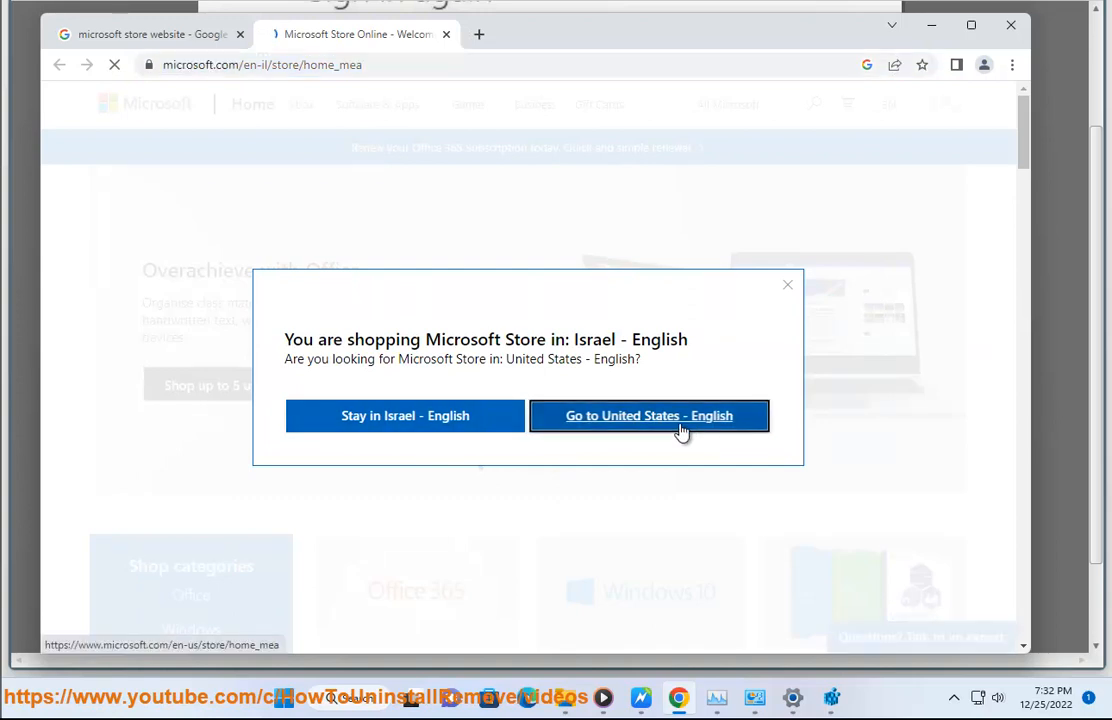
# Choose Go to United States - English, which lands on a 'page cannot be found' error
pyautogui.click(648, 414)
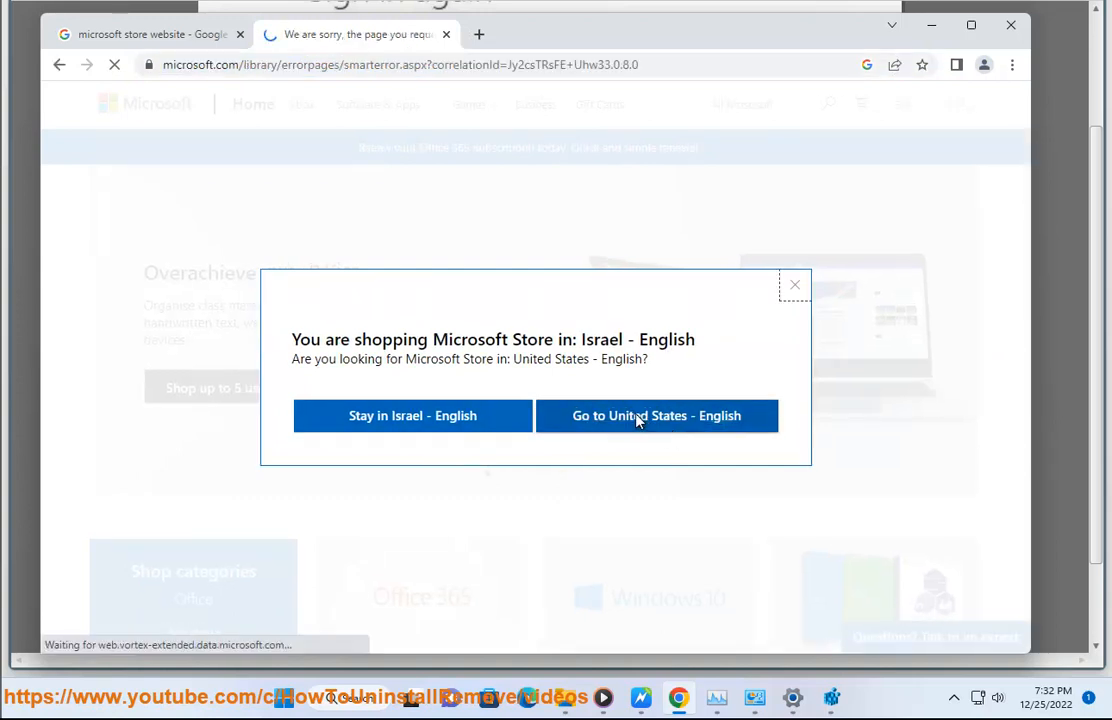
pyautogui.click(656, 414)
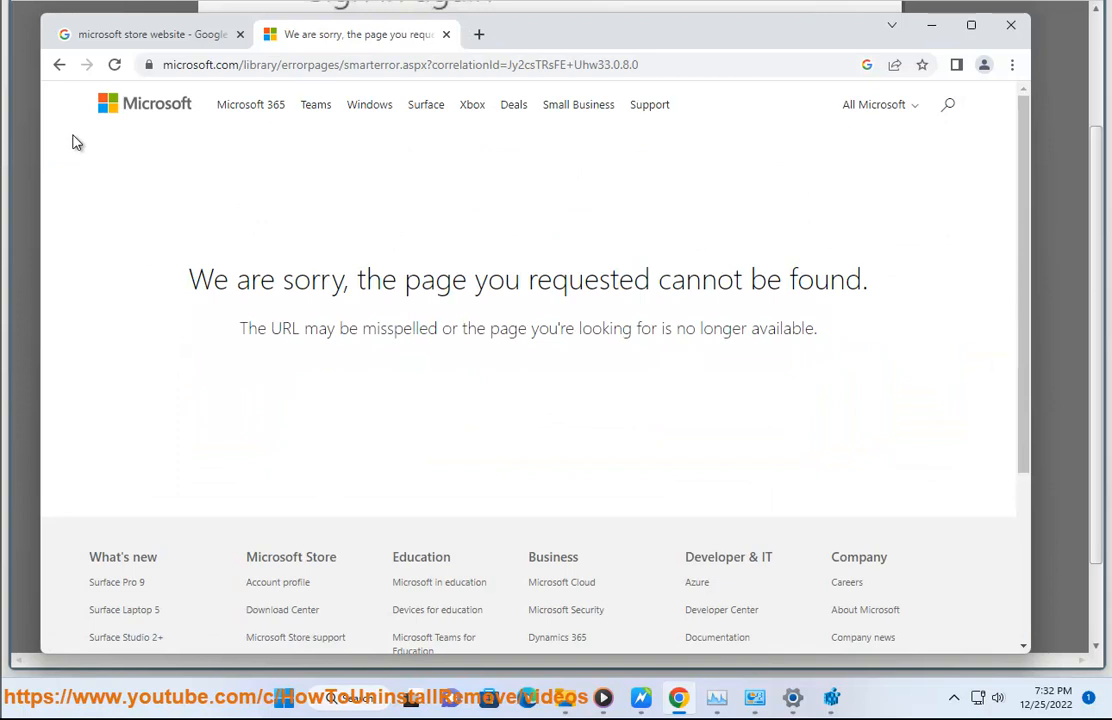